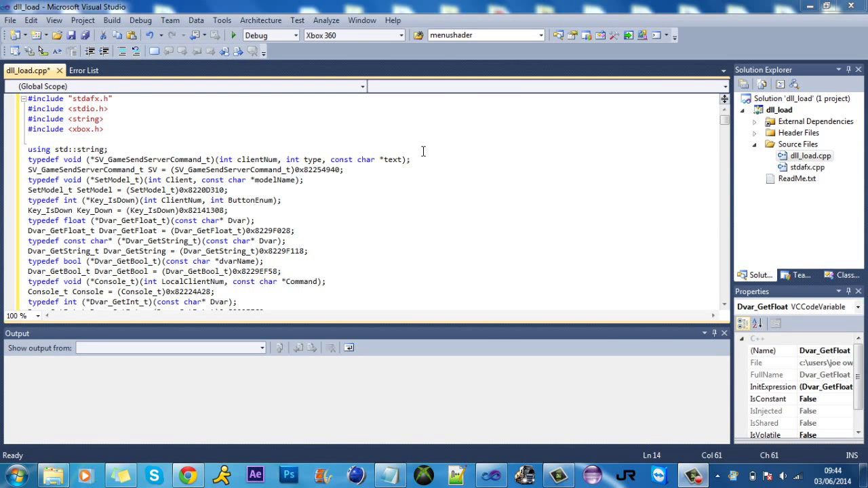
View the se7ensins thread 'Hacksorce's MW2 menu base | Fixes | Re-Release!' in Chrome.
{"action": "left_click", "coordinate": [413, 159]}
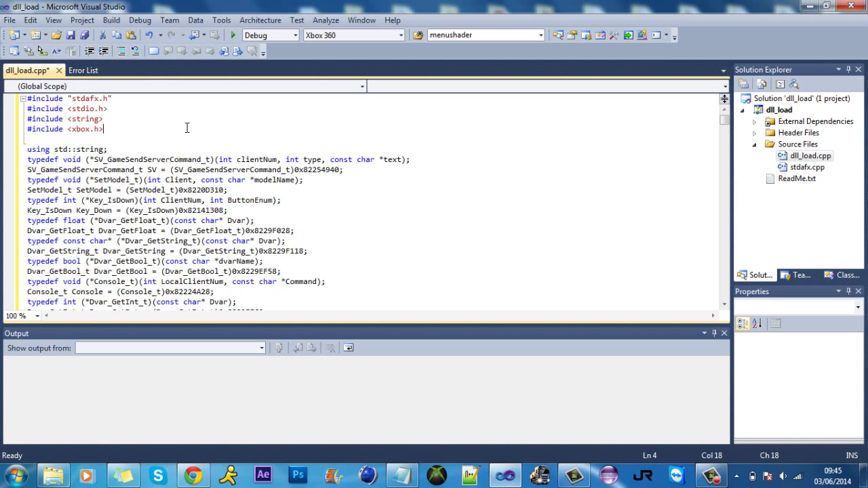
{"action": "mouse_move", "coordinate": [349, 144]}
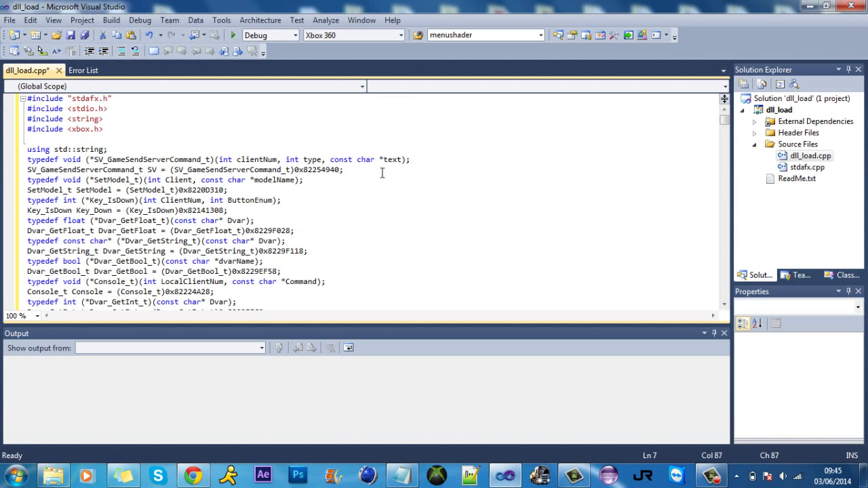
{"action": "scroll", "scroll_direction": "down", "scroll_amount": 3}
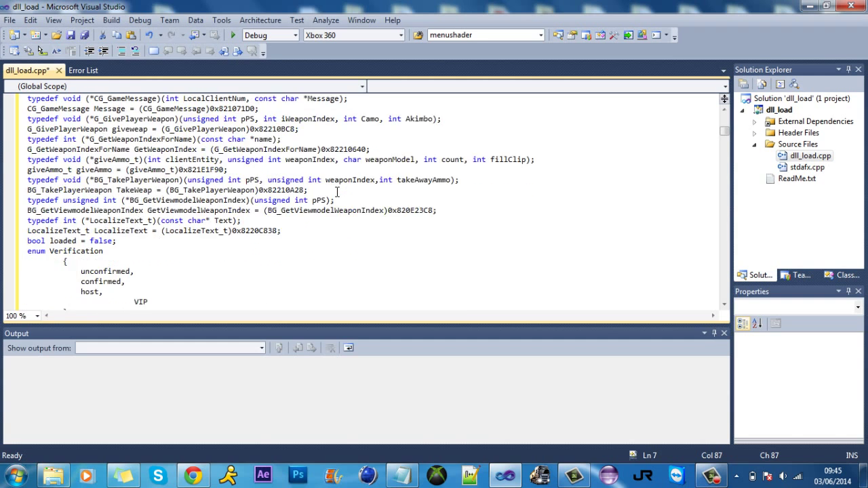
{"action": "scroll", "scroll_direction": "up", "scroll_amount": 3}
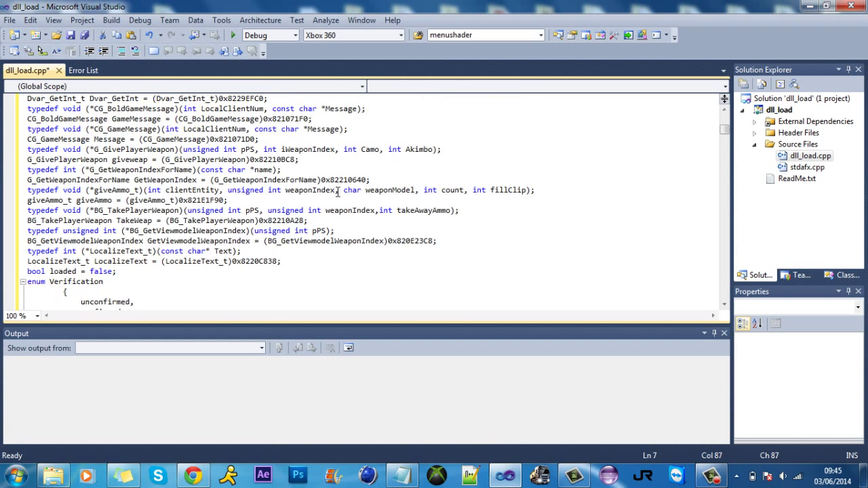
{"action": "scroll", "scroll_direction": "up", "scroll_amount": 3}
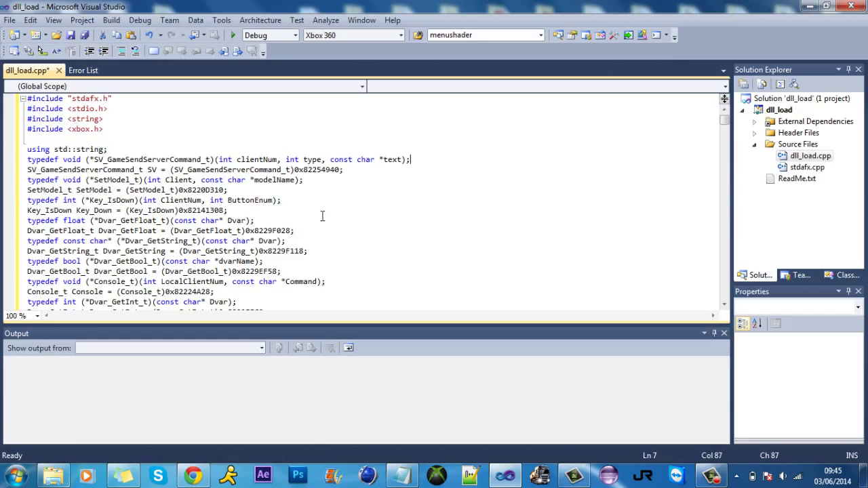
{"action": "mouse_move", "coordinate": [392, 177]}
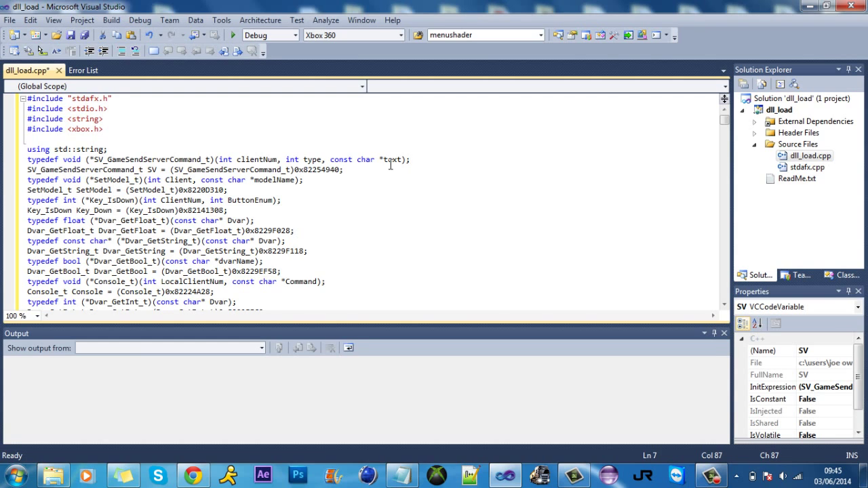
{"action": "scroll", "scroll_direction": "down", "scroll_amount": 3}
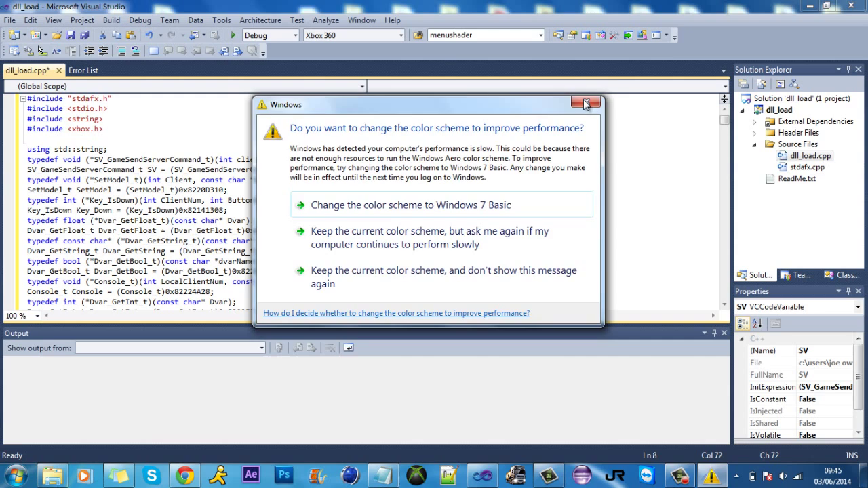
Dismiss the colour scheme performance prompt and return to the forum thread.
{"action": "left_click", "coordinate": [585, 103]}
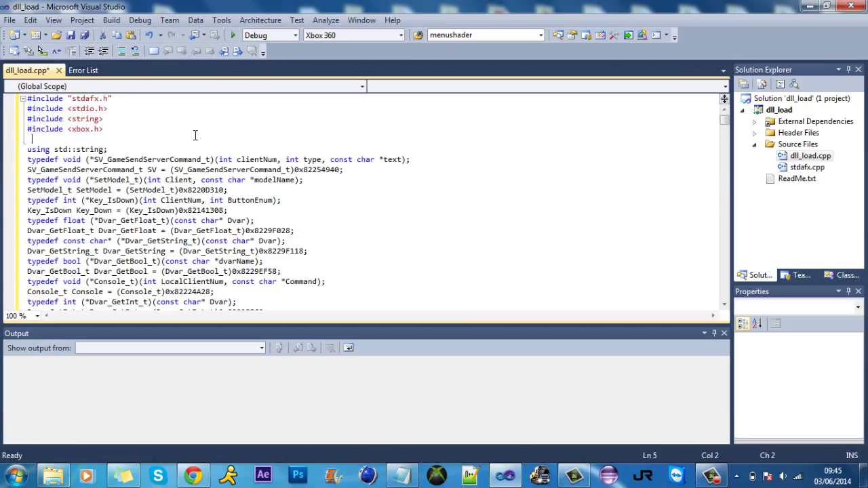
{"action": "mouse_move", "coordinate": [205, 131]}
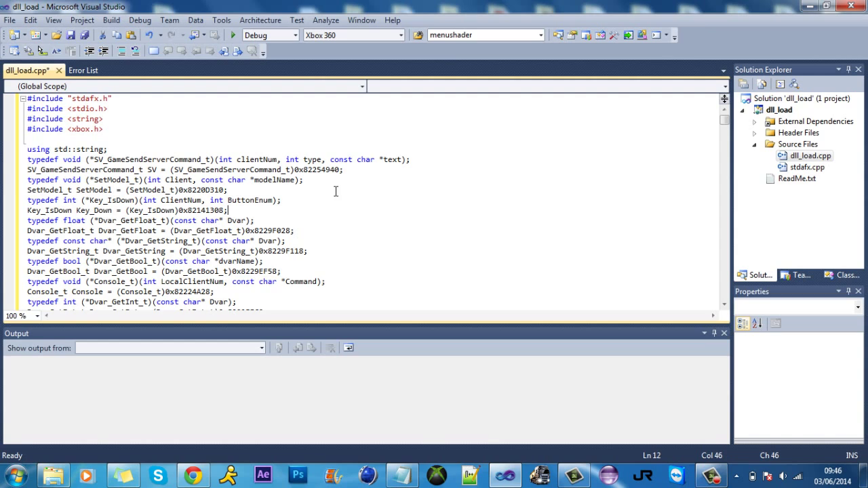
{"action": "left_click", "coordinate": [295, 230]}
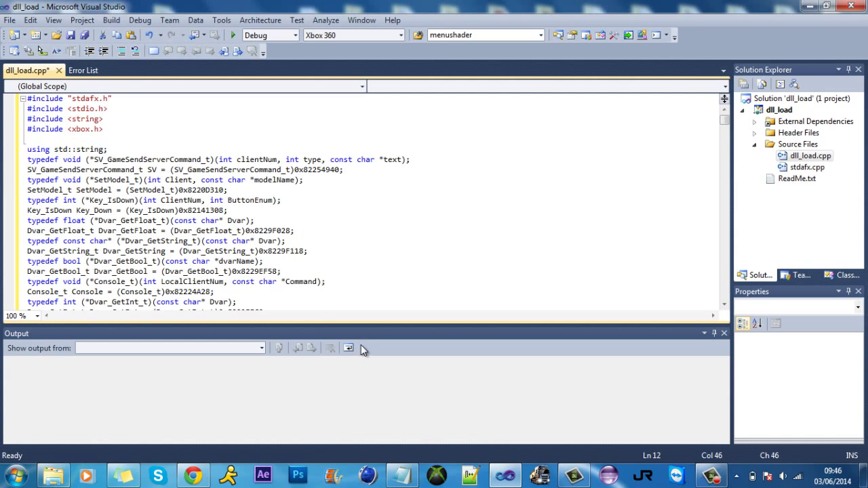
{"action": "left_click", "coordinate": [325, 282]}
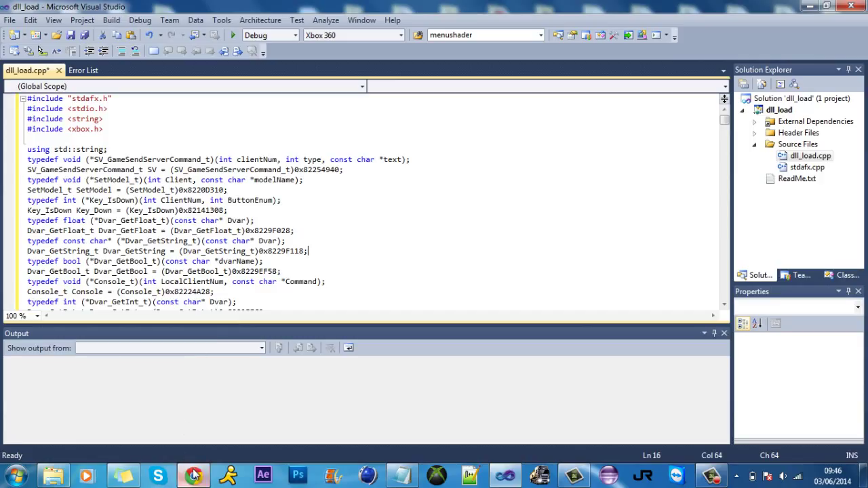
{"action": "left_click", "coordinate": [193, 475]}
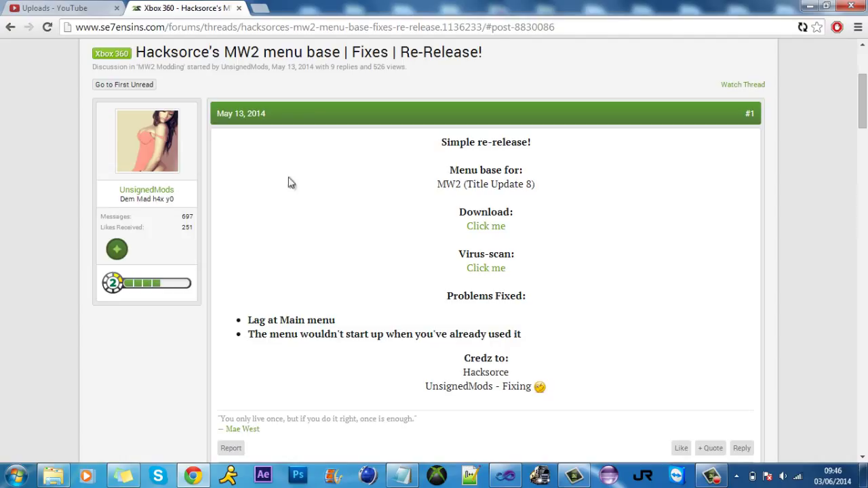
{"action": "mouse_move", "coordinate": [198, 89]}
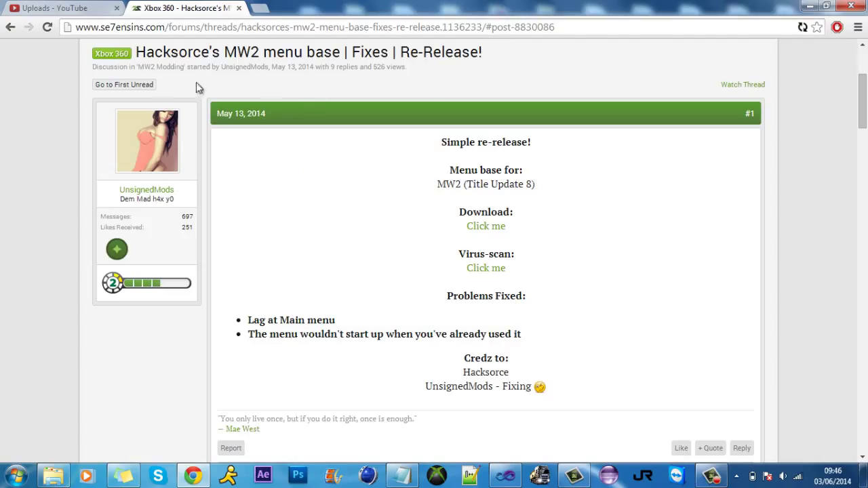
{"action": "mouse_move", "coordinate": [503, 356]}
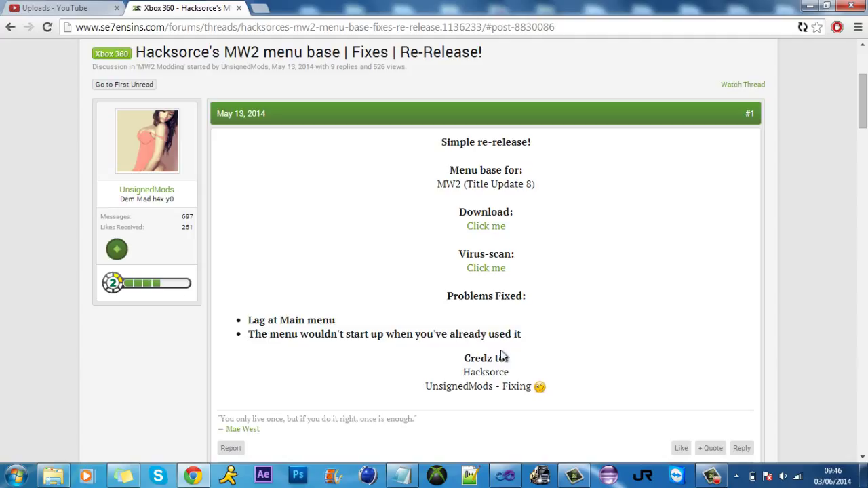
{"action": "mouse_move", "coordinate": [277, 339]}
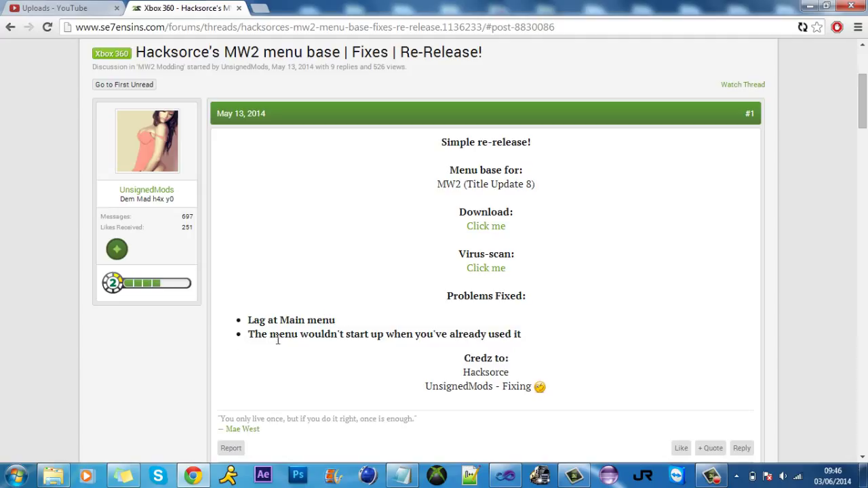
{"action": "mouse_move", "coordinate": [516, 360]}
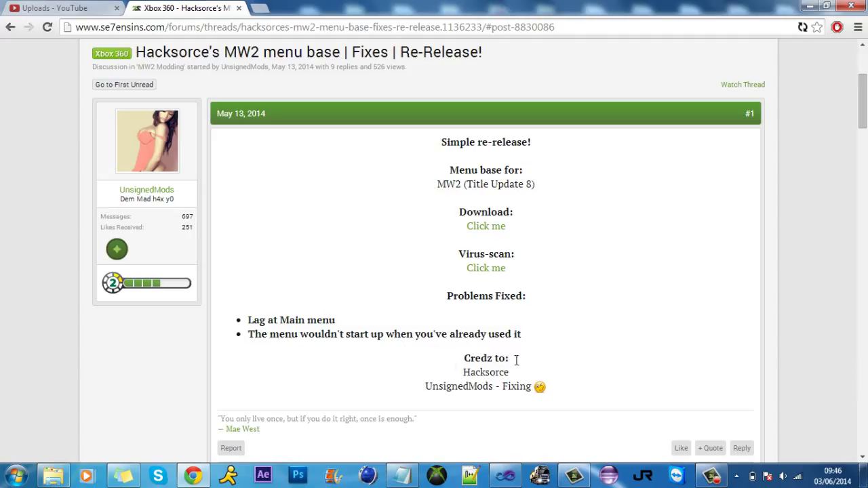
{"action": "mouse_move", "coordinate": [539, 199]}
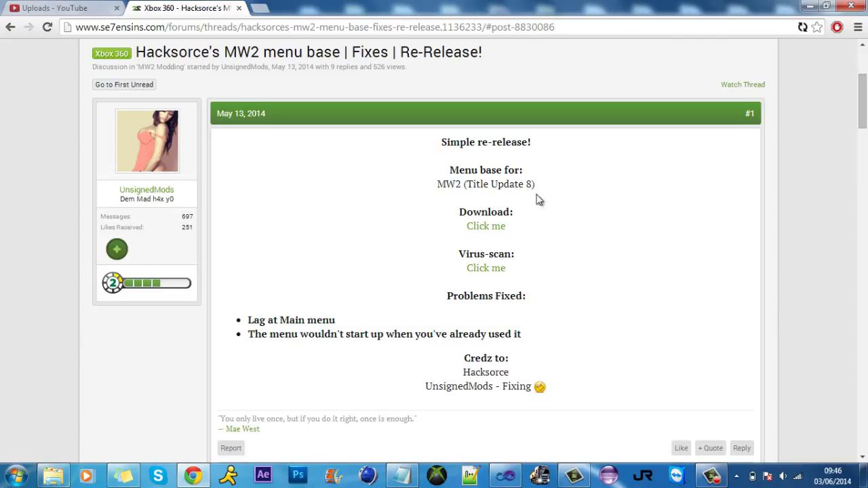
{"action": "mouse_move", "coordinate": [431, 256]}
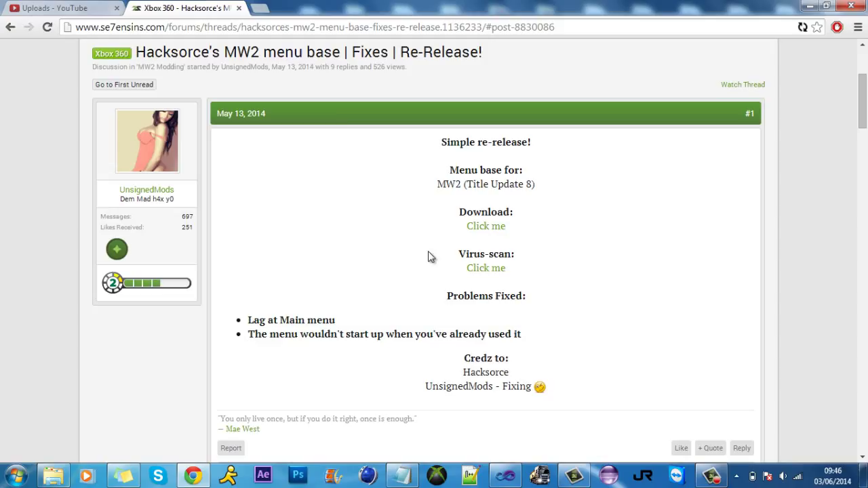
{"action": "mouse_move", "coordinate": [329, 108]}
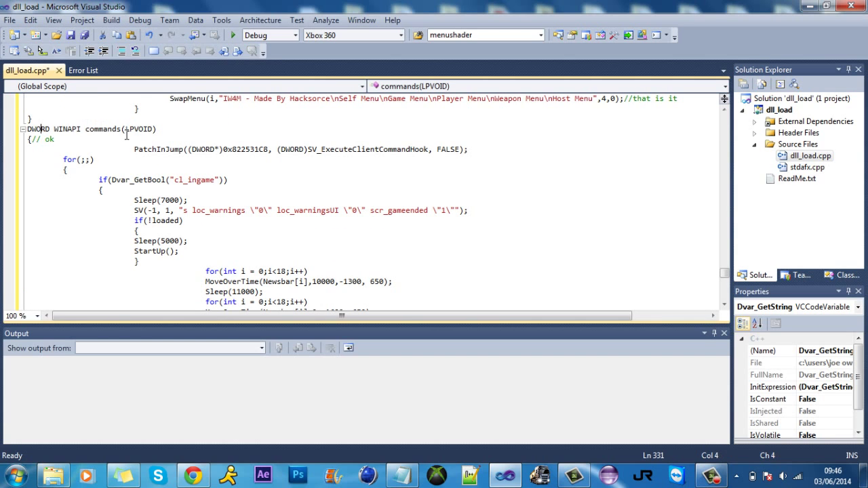
Add a semicolon after Sleep(100) in the commands function.
{"action": "scroll", "scroll_direction": "down", "scroll_amount": 3}
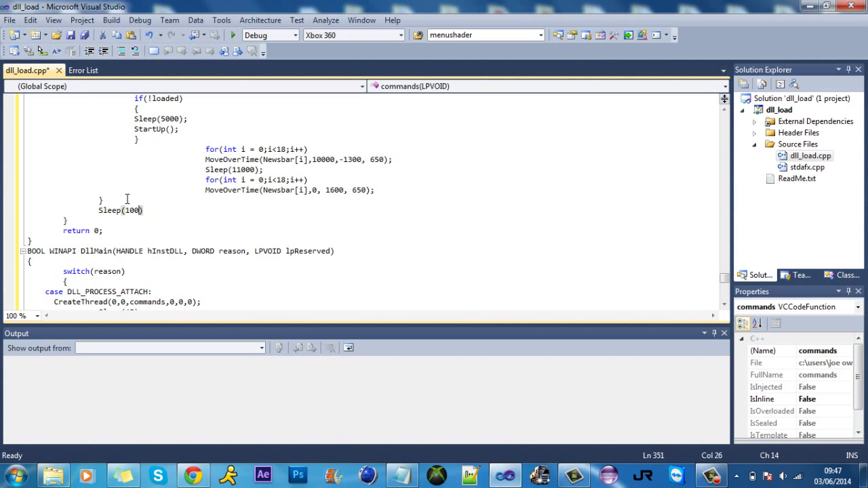
{"action": "type", "text": ";"}
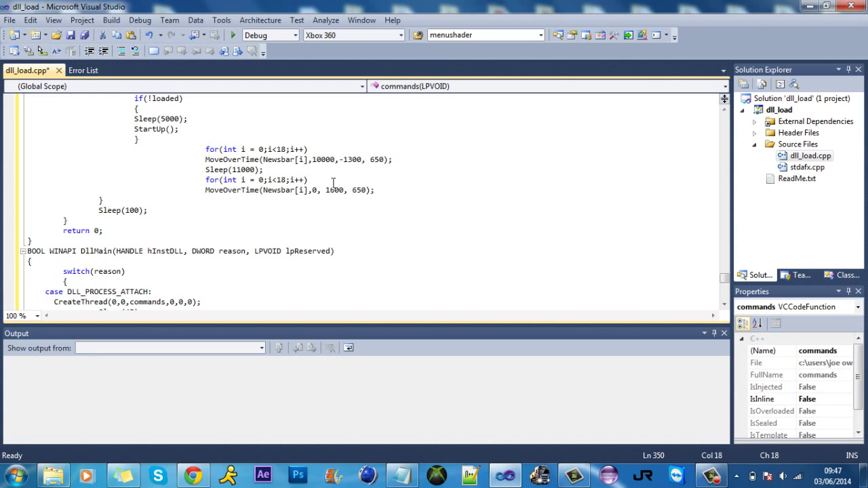
{"action": "scroll", "scroll_direction": "up", "scroll_amount": 3}
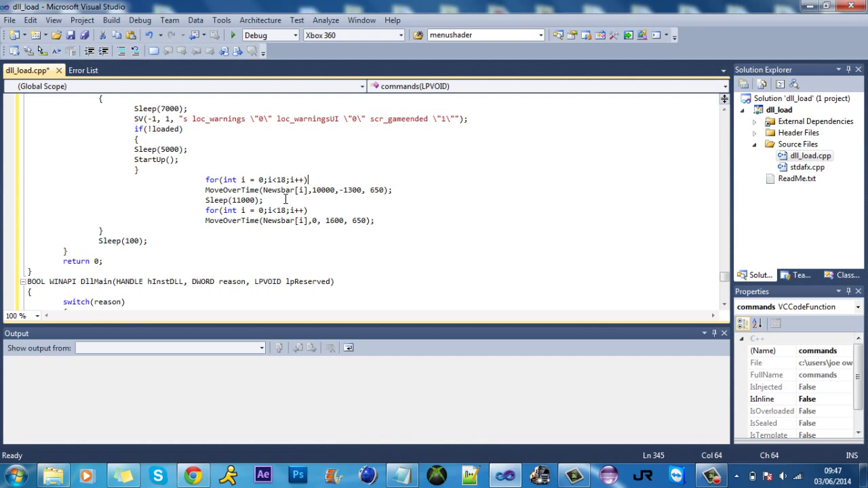
{"action": "mouse_move", "coordinate": [317, 170]}
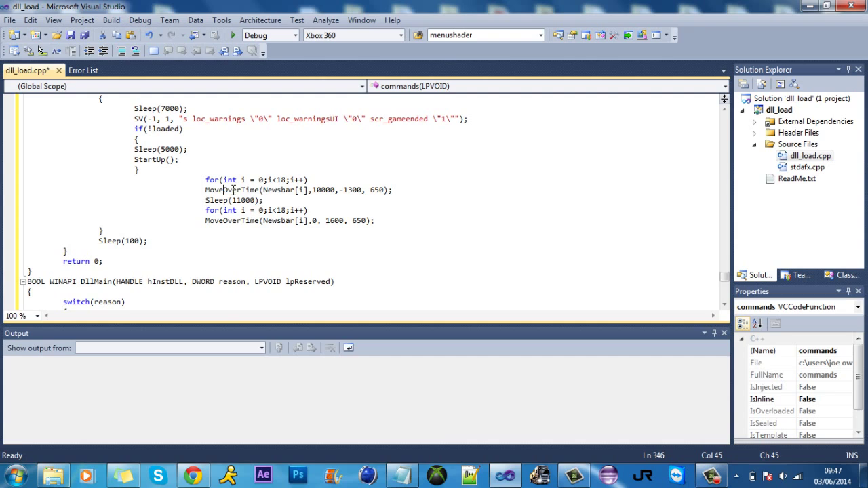
Review the Newsbar MoveOverTime loops by selecting MoveOverTime.
{"action": "double_click", "coordinate": [231, 190]}
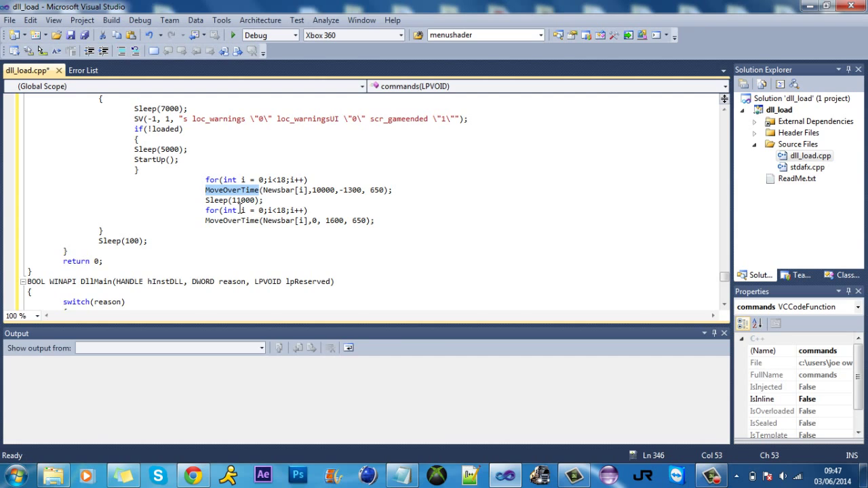
{"action": "left_click", "coordinate": [237, 220]}
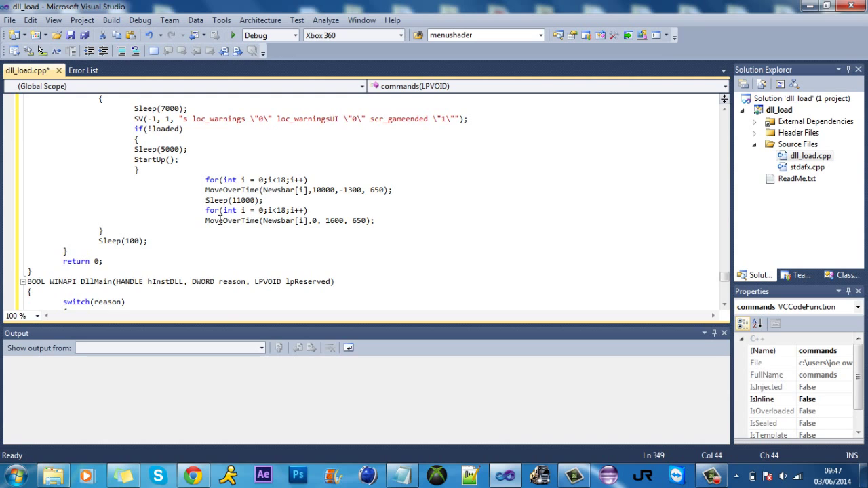
{"action": "left_click", "coordinate": [195, 190]}
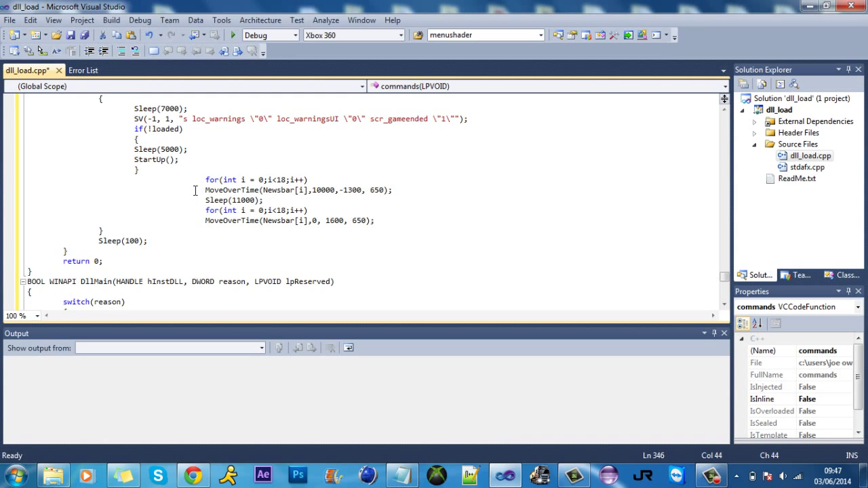
{"action": "scroll", "scroll_direction": "up", "scroll_amount": 3}
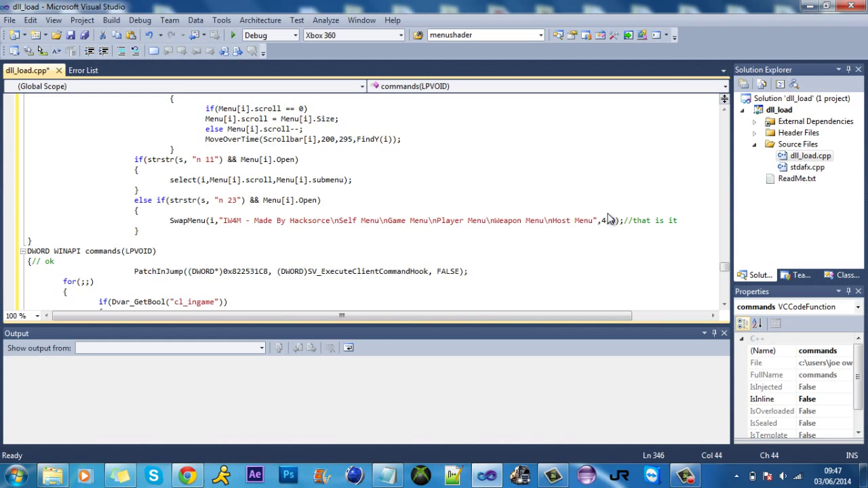
{"action": "scroll", "scroll_direction": "up", "scroll_amount": 3}
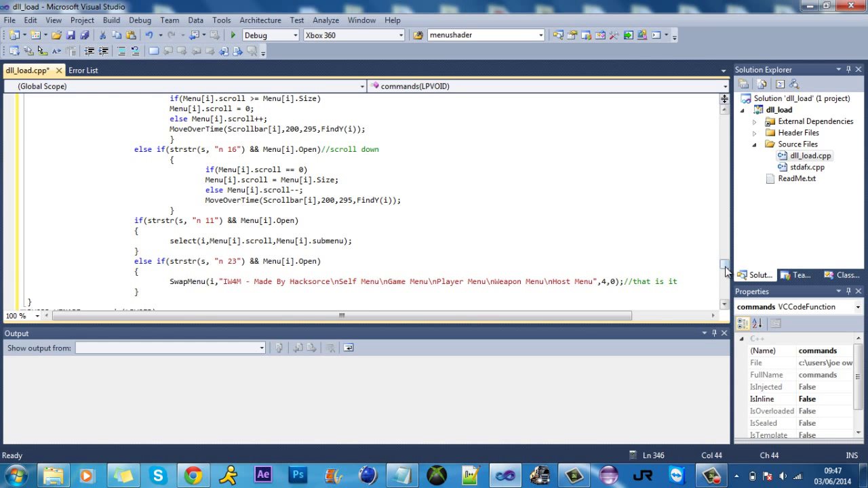
{"action": "scroll", "scroll_direction": "up", "scroll_amount": 3}
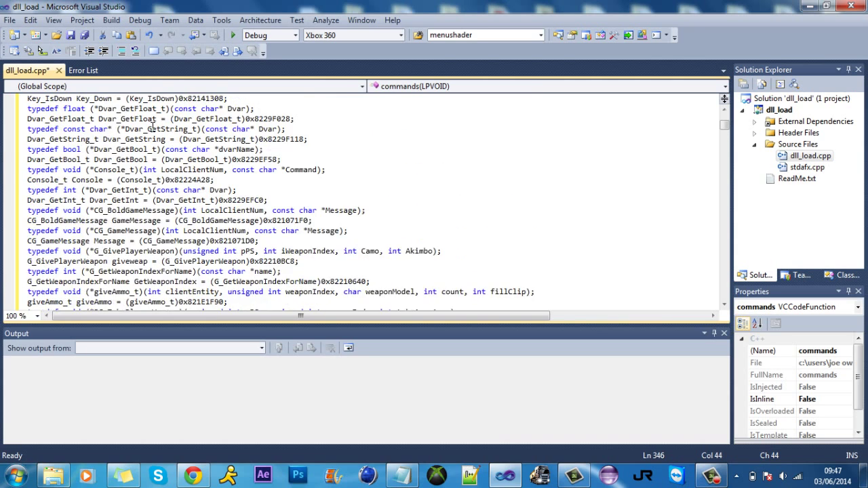
{"action": "scroll", "scroll_direction": "down", "scroll_amount": 3}
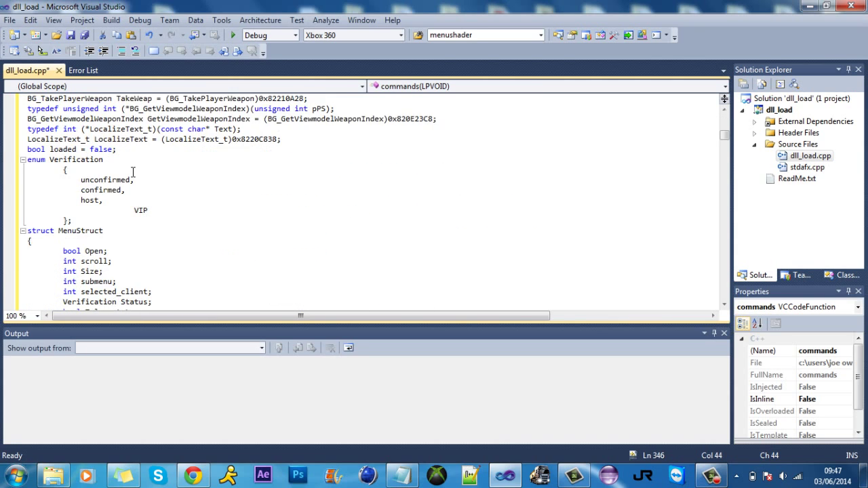
{"action": "scroll", "scroll_direction": "down", "scroll_amount": 3}
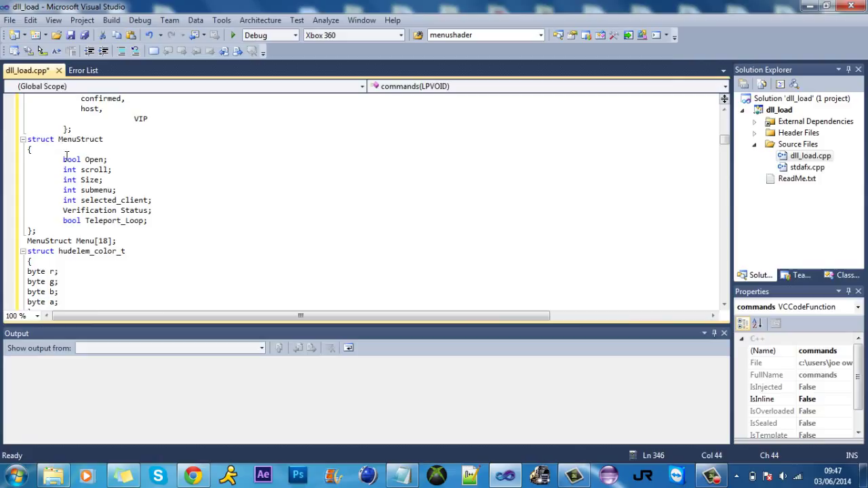
{"action": "left_click", "coordinate": [22, 139]}
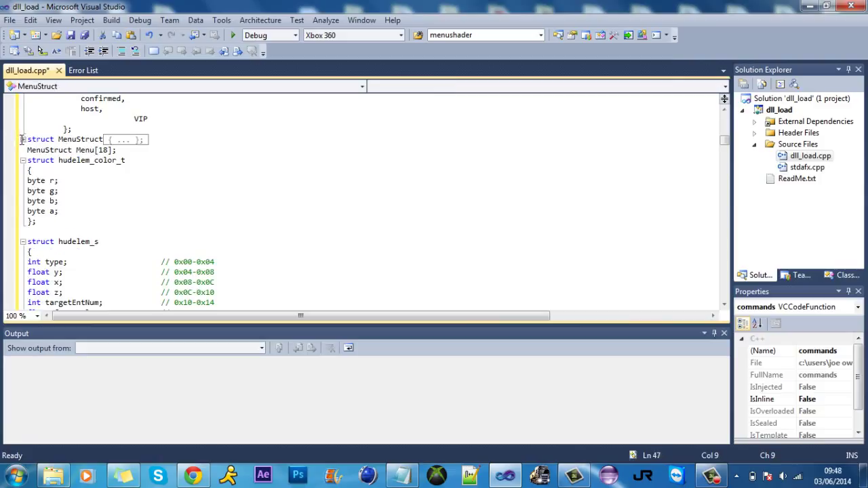
{"action": "left_click", "coordinate": [22, 139]}
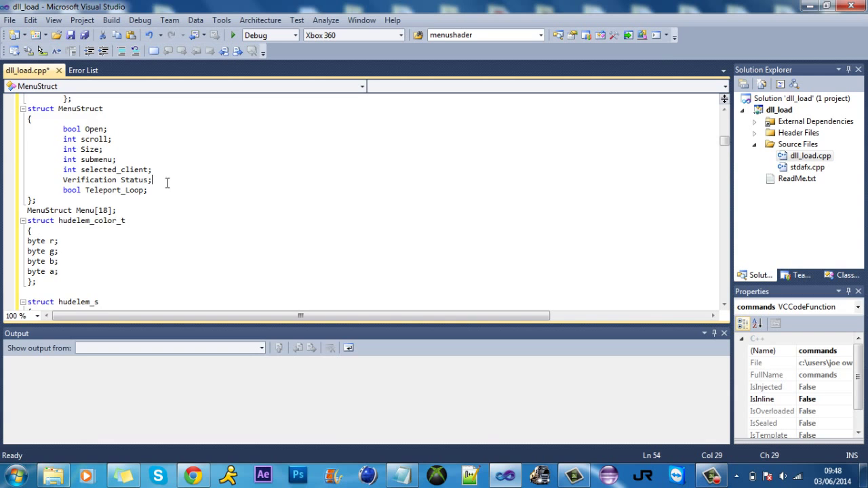
{"action": "scroll", "scroll_direction": "down", "scroll_amount": 3}
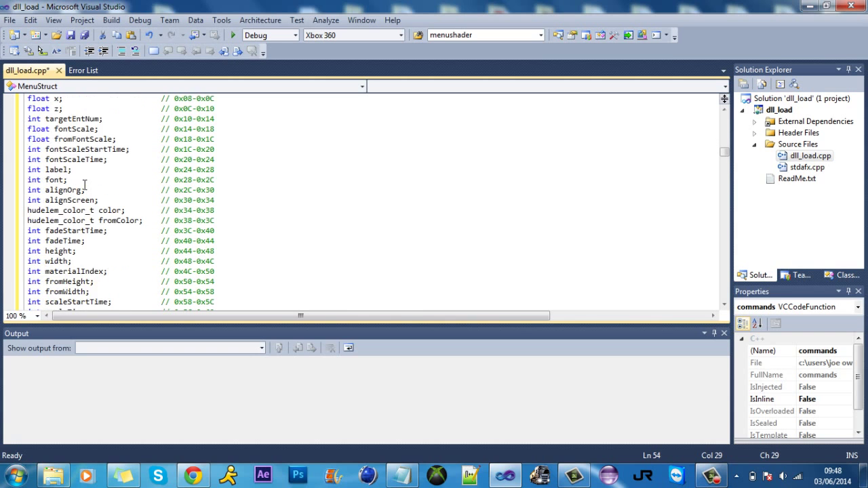
{"action": "scroll", "scroll_direction": "up", "scroll_amount": 3}
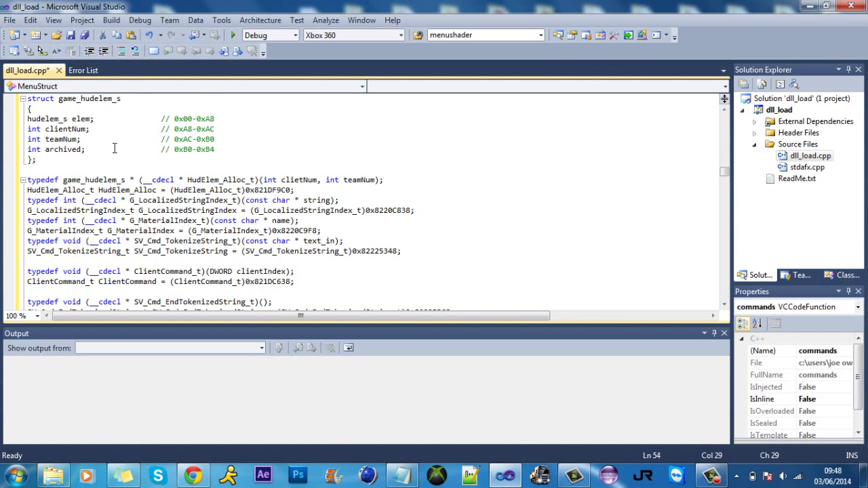
{"action": "scroll", "scroll_direction": "down", "scroll_amount": 3}
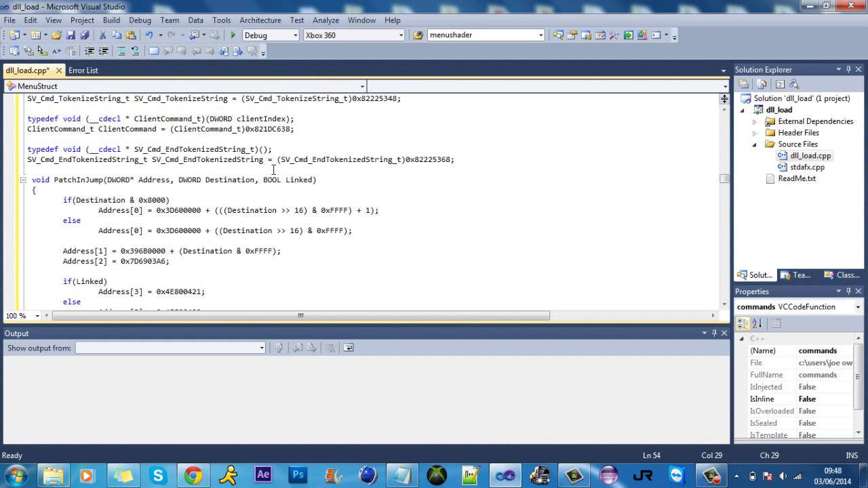
{"action": "scroll", "scroll_direction": "down", "scroll_amount": 3}
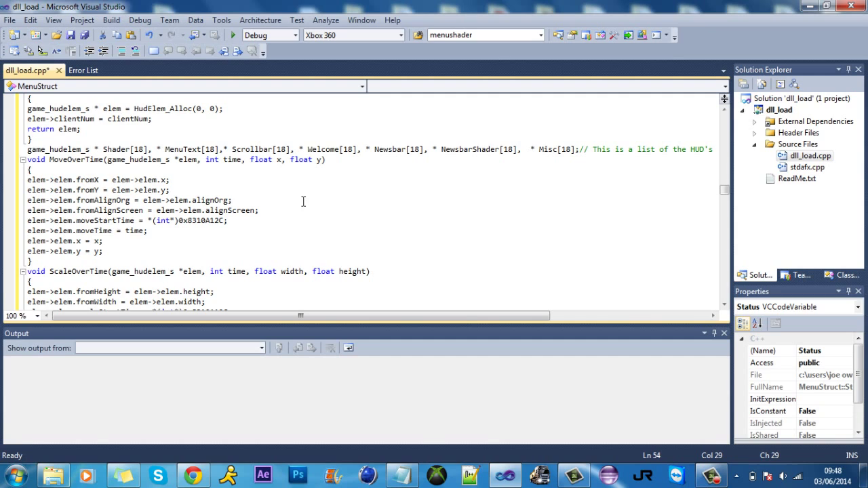
{"action": "mouse_move", "coordinate": [259, 184]}
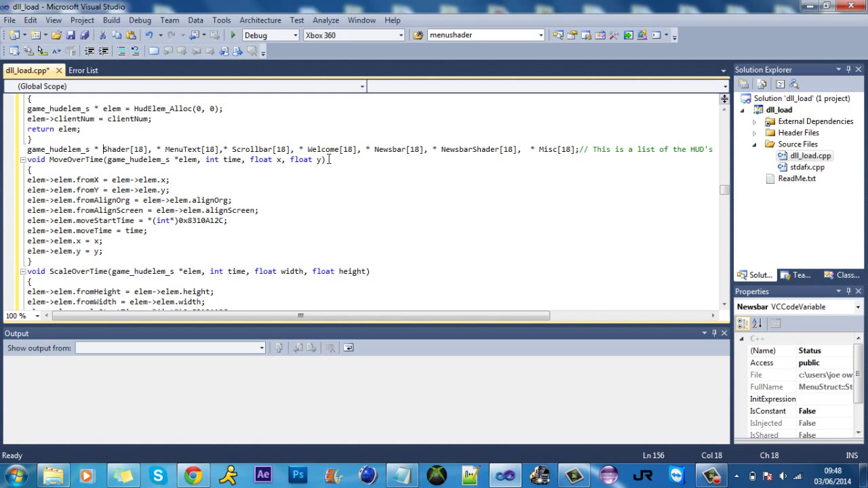
Append ', * Shader1[18]' after Misc[18] in the game_hudelem_s declaration list.
{"action": "left_click", "coordinate": [389, 149]}
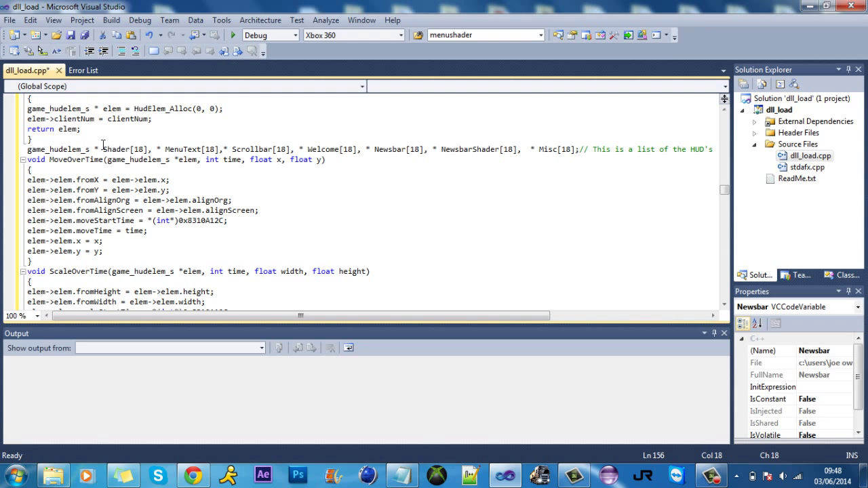
{"action": "left_click", "coordinate": [349, 163]}
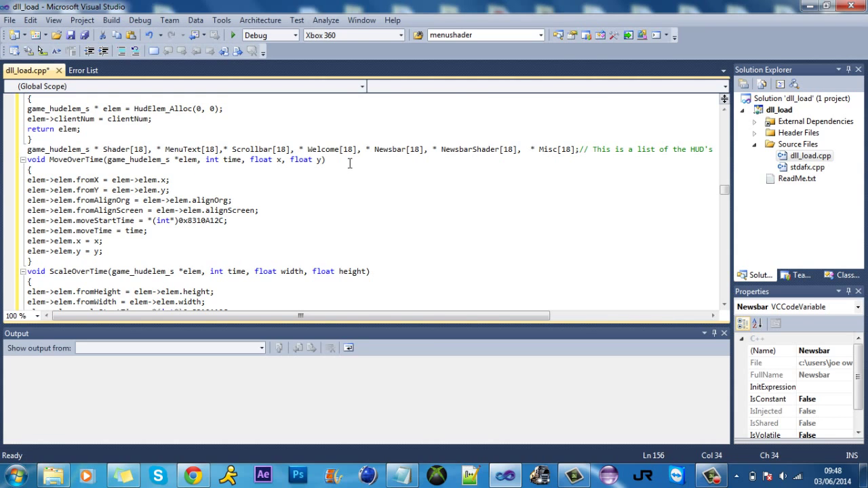
{"action": "left_click", "coordinate": [35, 160]}
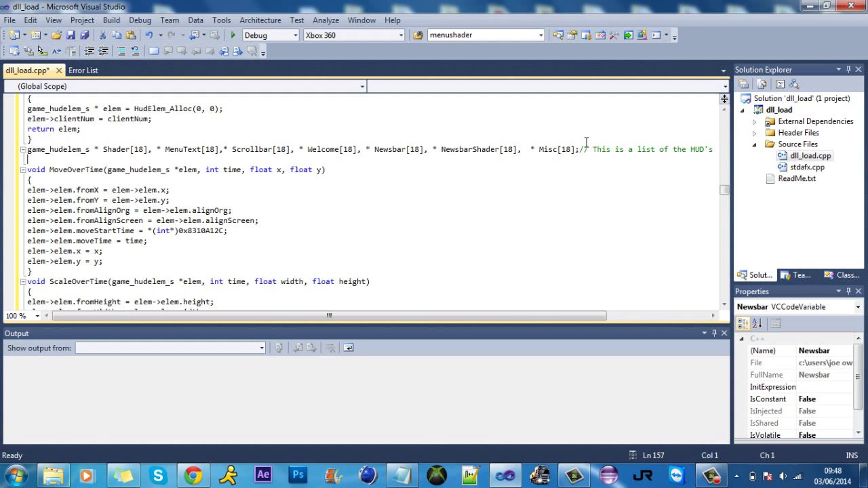
{"action": "mouse_move", "coordinate": [546, 147]}
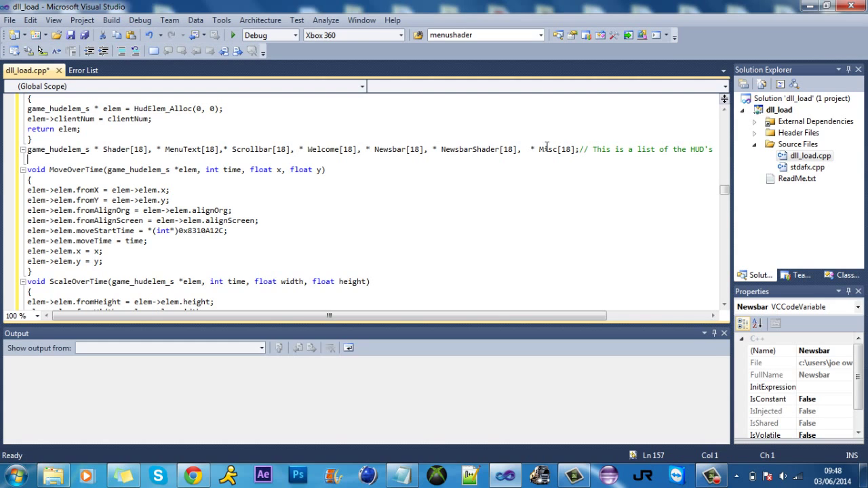
{"action": "left_click", "coordinate": [581, 149]}
{"action": "type", "text": ", * "}
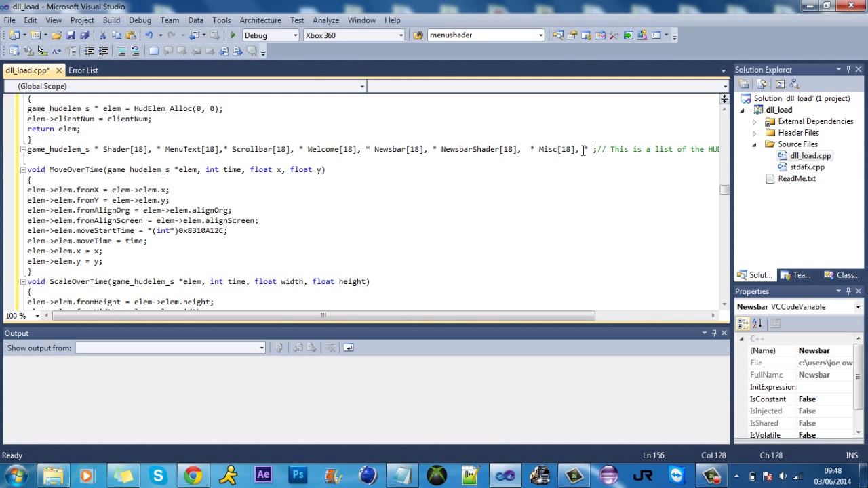
{"action": "type", "text": "Shader1[18"}
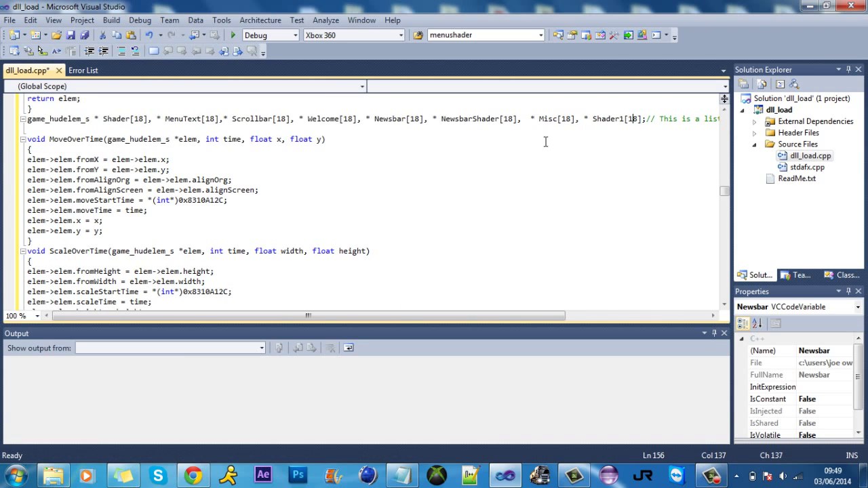
Add 'Shader1[i] = HudElem_Alloc(i,0);' after the Newsbar allocation in StartUp.
{"action": "scroll", "scroll_direction": "down", "scroll_amount": 3}
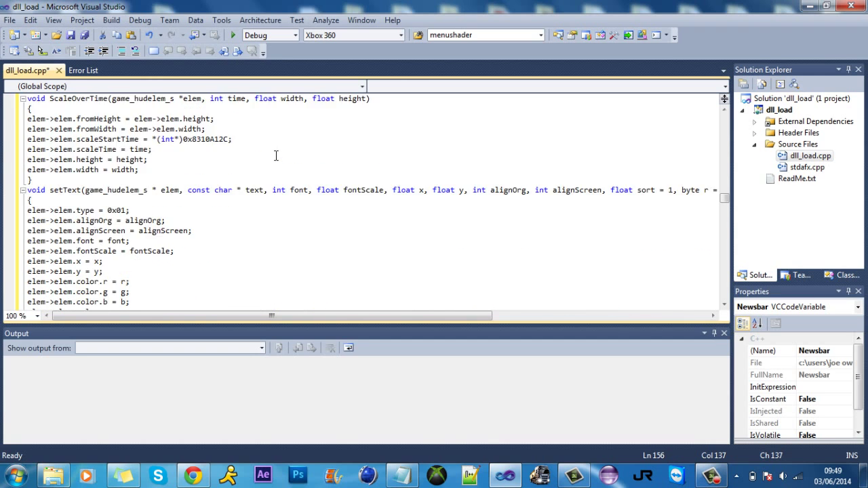
{"action": "scroll", "scroll_direction": "up", "scroll_amount": 3}
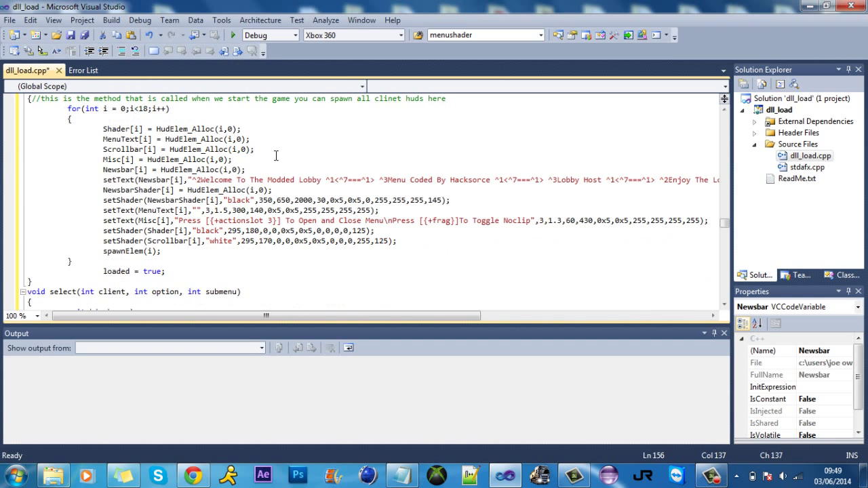
{"action": "scroll", "scroll_direction": "up", "scroll_amount": 3}
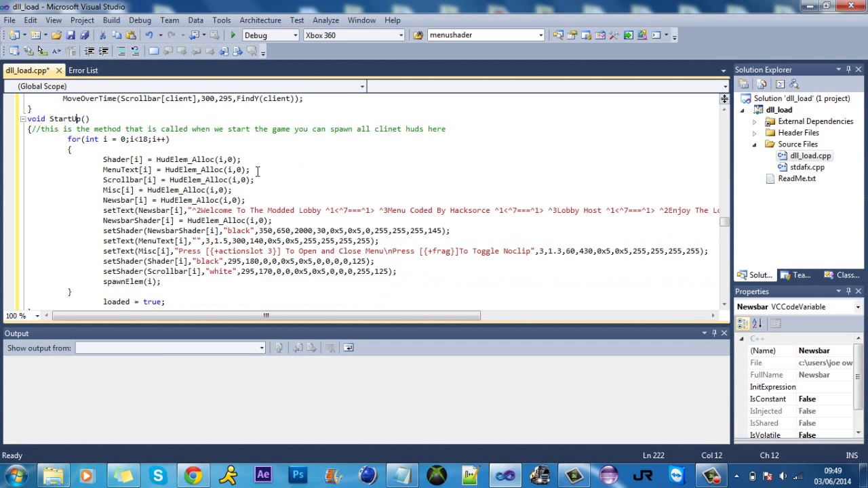
{"action": "left_click", "coordinate": [245, 200]}
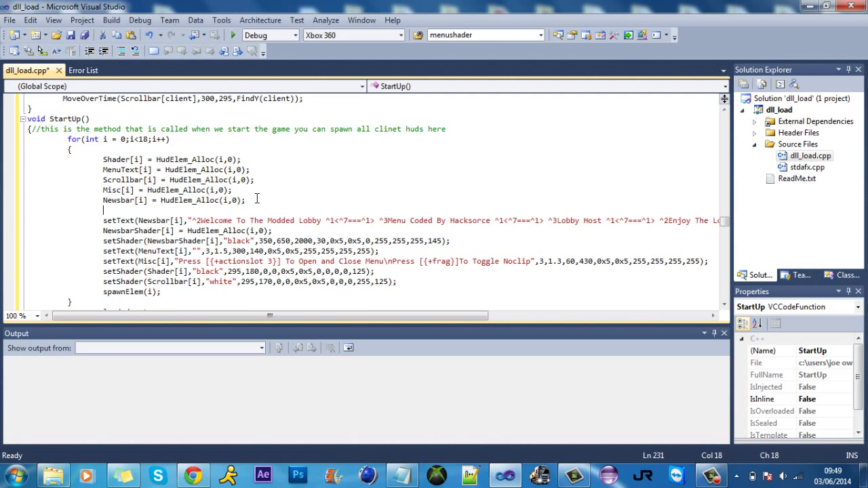
{"action": "type", "text": "Sah"}
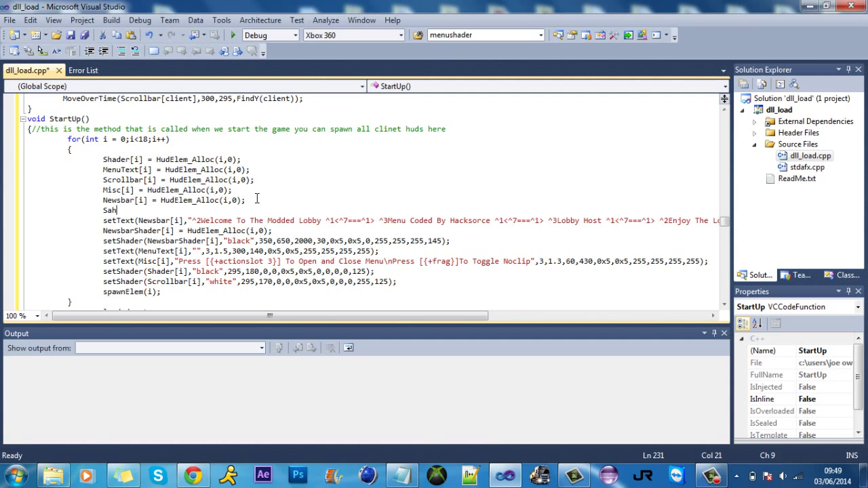
{"action": "type", "text": "derh"}
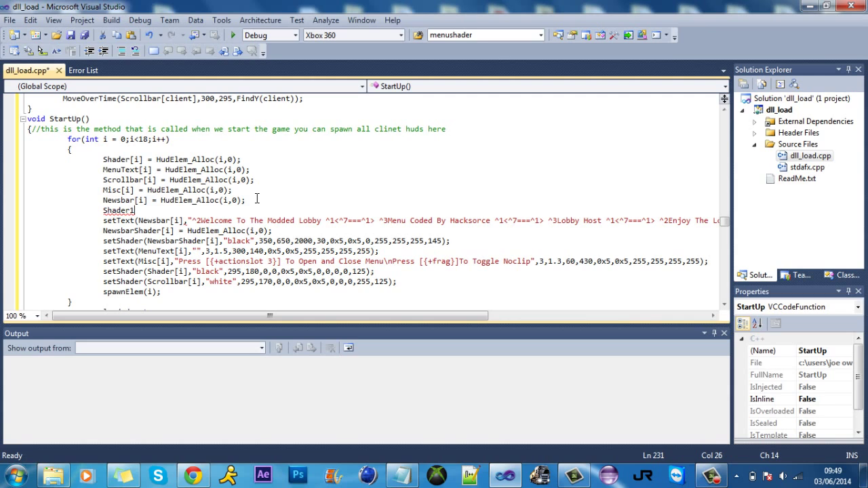
{"action": "type", "text": "[i] ="}
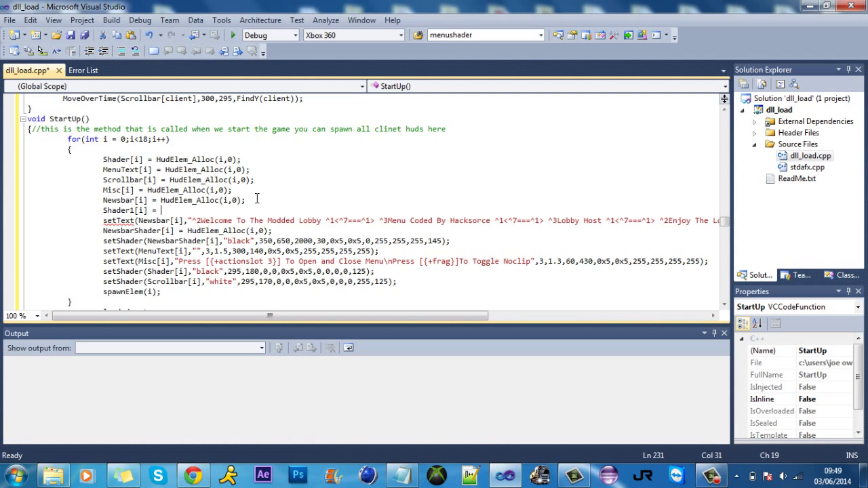
{"action": "type", "text": "HudElem_Alloc(i,0);"}
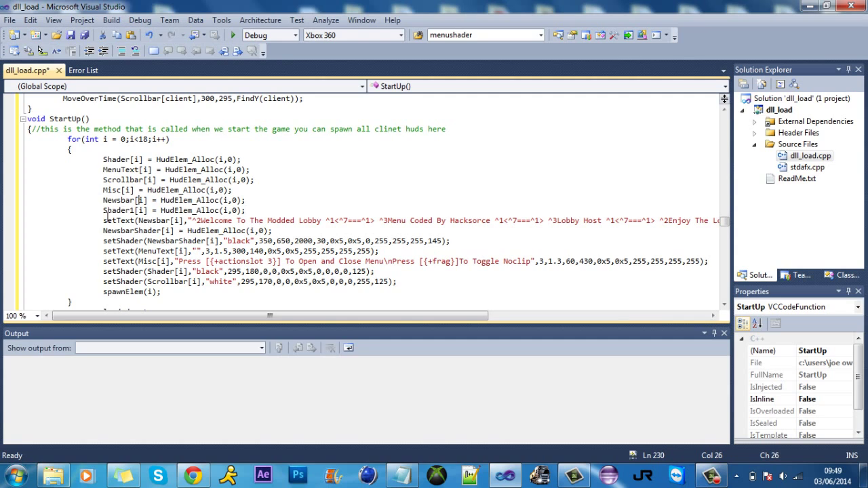
{"action": "left_click", "coordinate": [262, 210]}
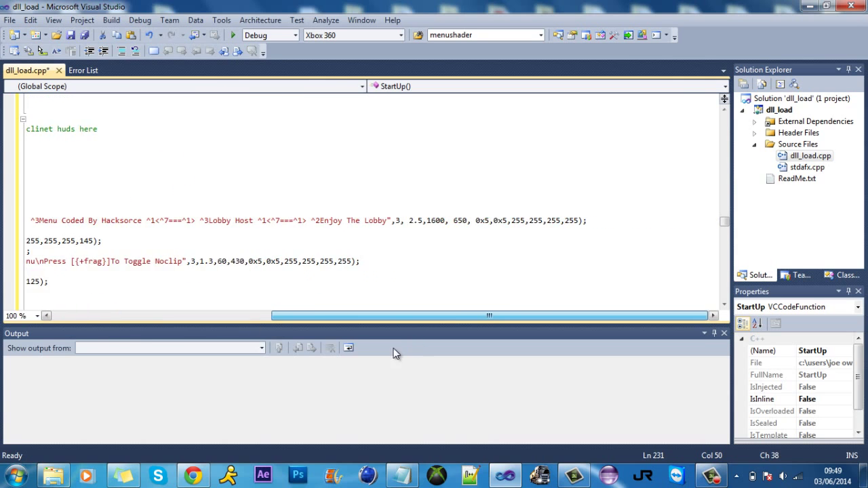
{"action": "scroll", "scroll_direction": "up", "scroll_amount": 3}
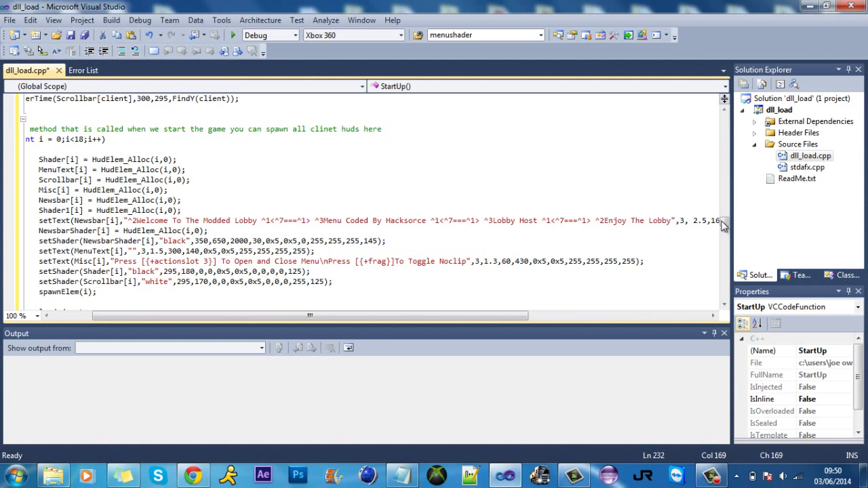
{"action": "scroll", "scroll_direction": "down", "scroll_amount": 3}
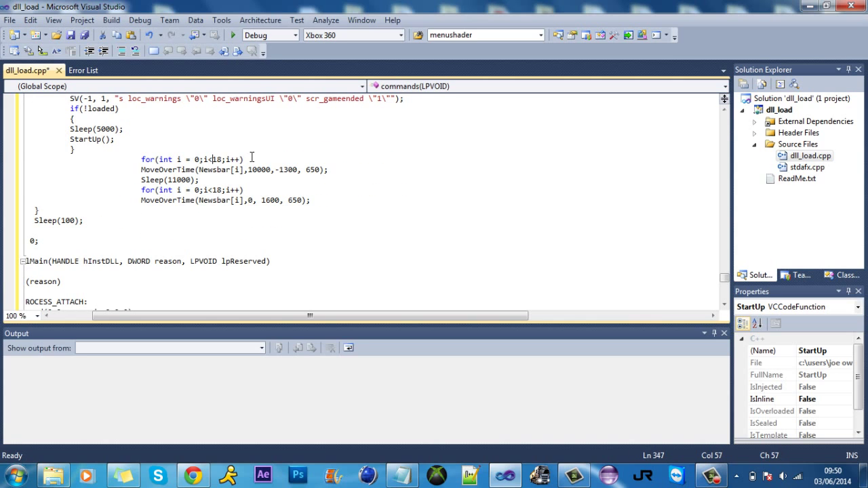
{"action": "left_click", "coordinate": [298, 170]}
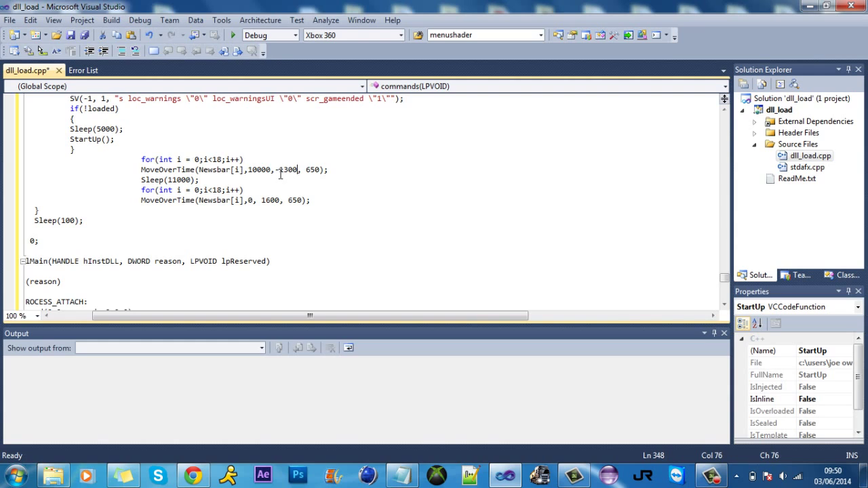
{"action": "double_click", "coordinate": [286, 170]}
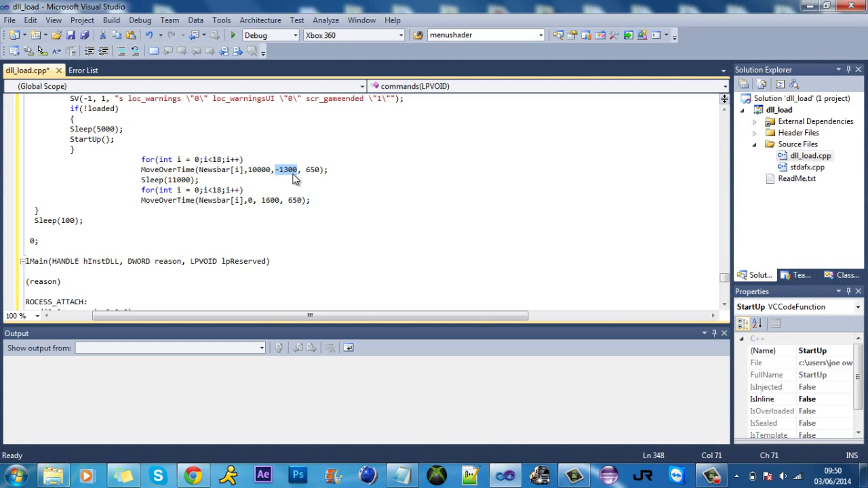
{"action": "mouse_move", "coordinate": [288, 175]}
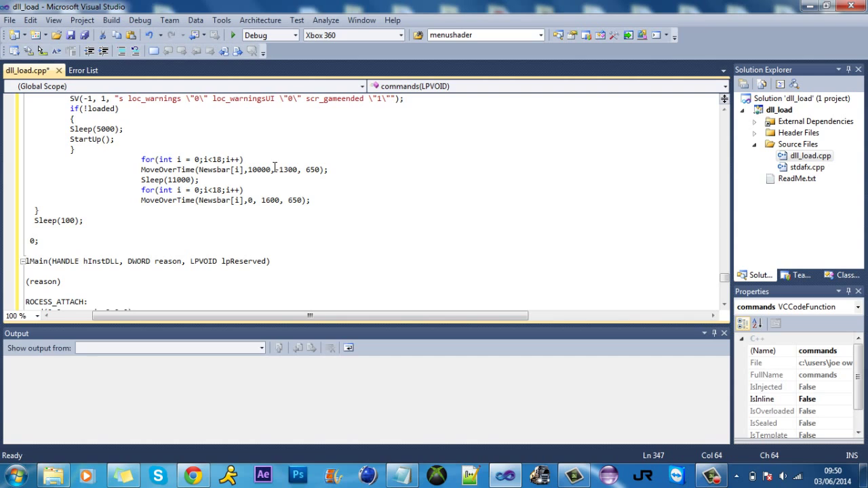
{"action": "double_click", "coordinate": [150, 179]}
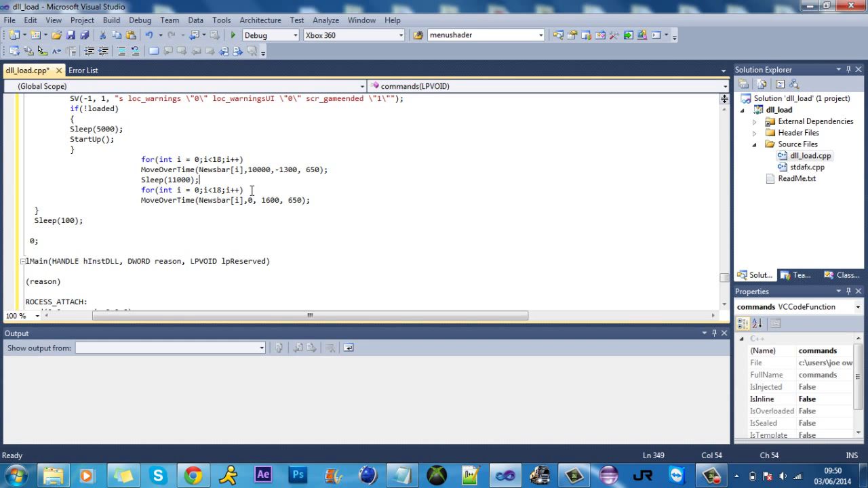
Scroll up to SV_ExecuteClientCommandHook's "n 19" menu-open block.
{"action": "scroll", "scroll_direction": "up", "scroll_amount": 3}
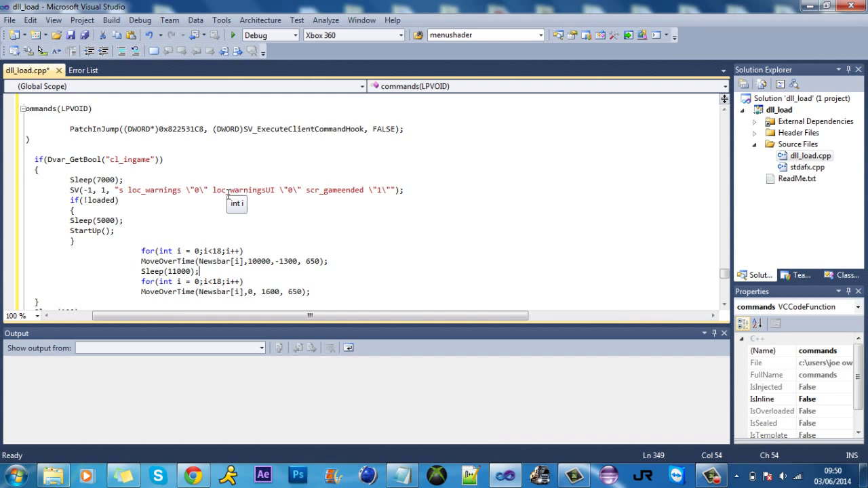
{"action": "scroll", "scroll_direction": "up", "scroll_amount": 3}
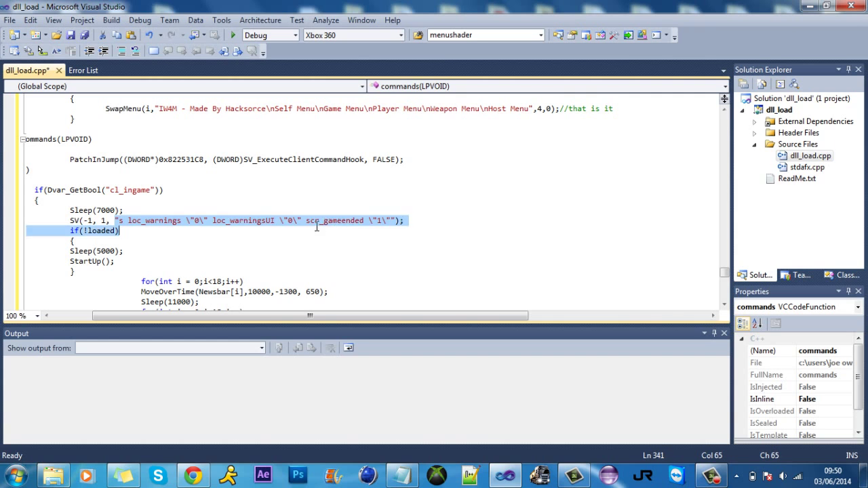
{"action": "scroll", "scroll_direction": "up", "scroll_amount": 3}
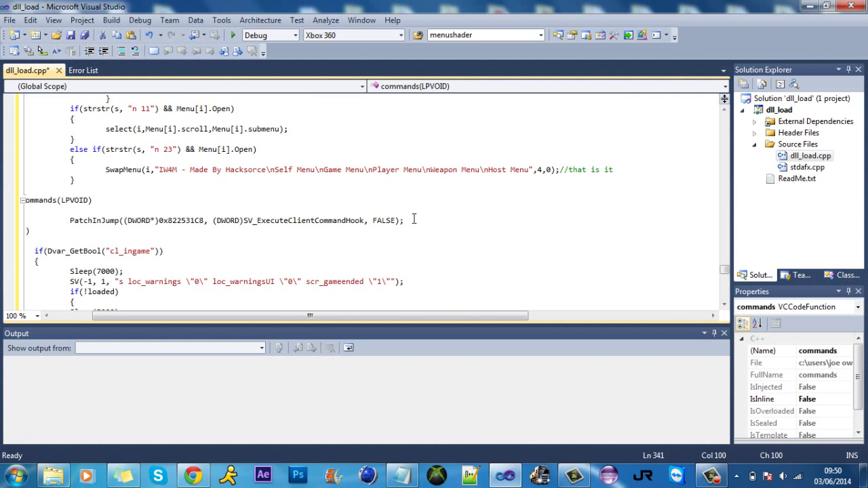
{"action": "scroll", "scroll_direction": "up", "scroll_amount": 3}
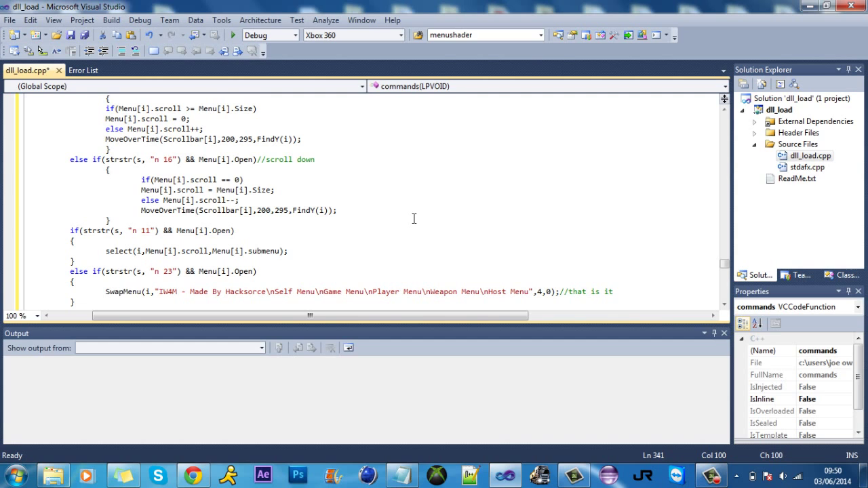
{"action": "scroll", "scroll_direction": "down", "scroll_amount": 3}
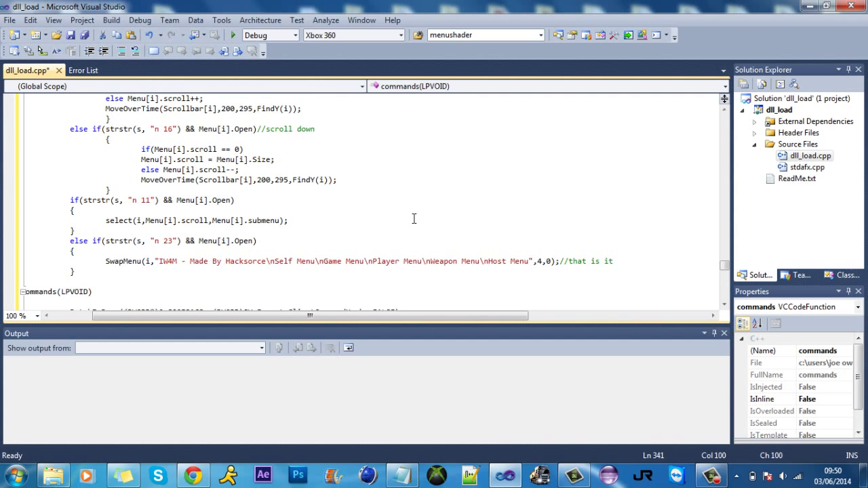
{"action": "scroll", "scroll_direction": "up", "scroll_amount": 3}
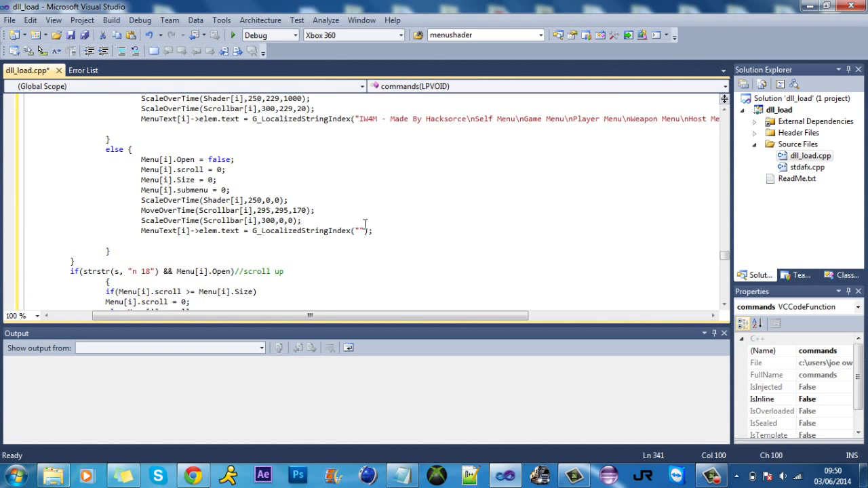
{"action": "scroll", "scroll_direction": "up", "scroll_amount": 3}
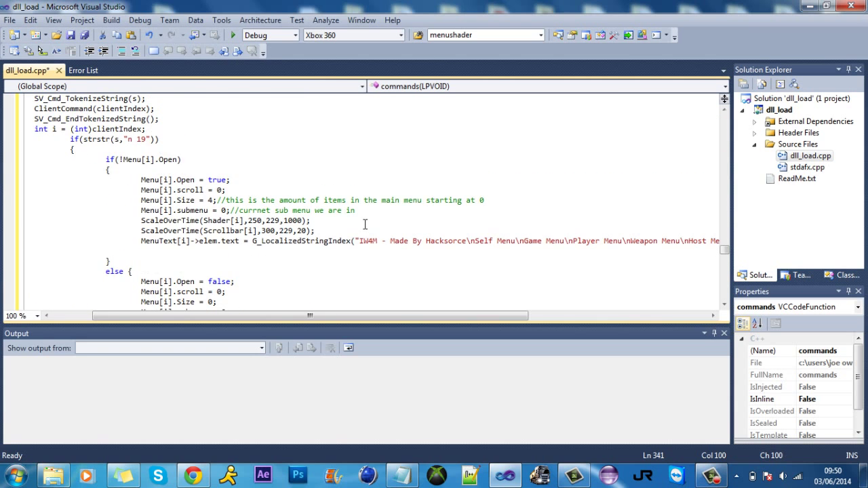
{"action": "scroll", "scroll_direction": "up", "scroll_amount": 3}
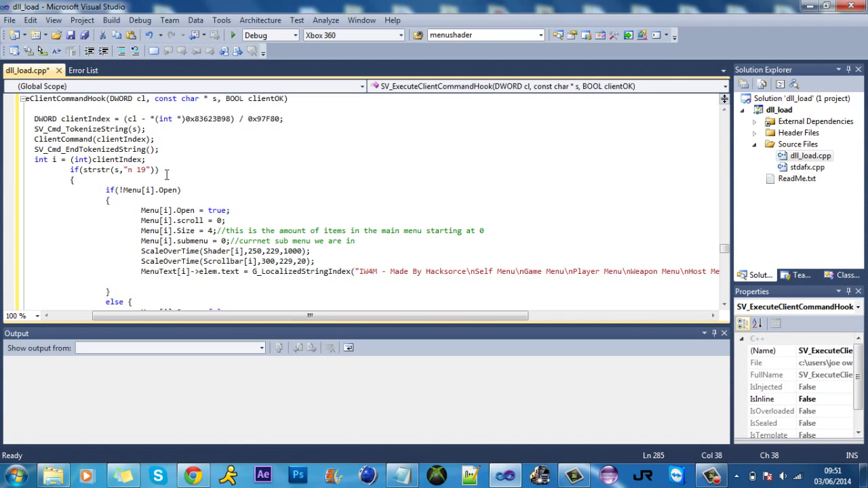
Read the open, close and scroll handlers, panning to see the full Self/Game/Player/Weapon/Host menu string.
{"action": "scroll", "scroll_direction": "down", "scroll_amount": 3}
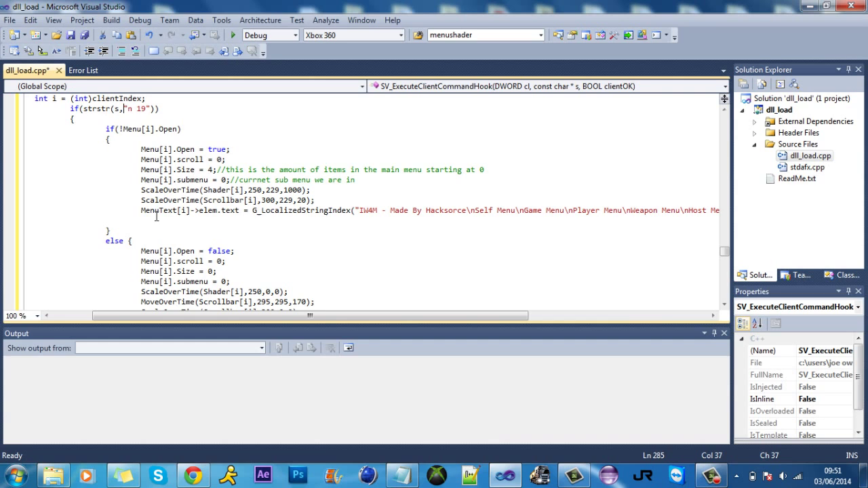
{"action": "scroll", "scroll_direction": "down", "scroll_amount": 3}
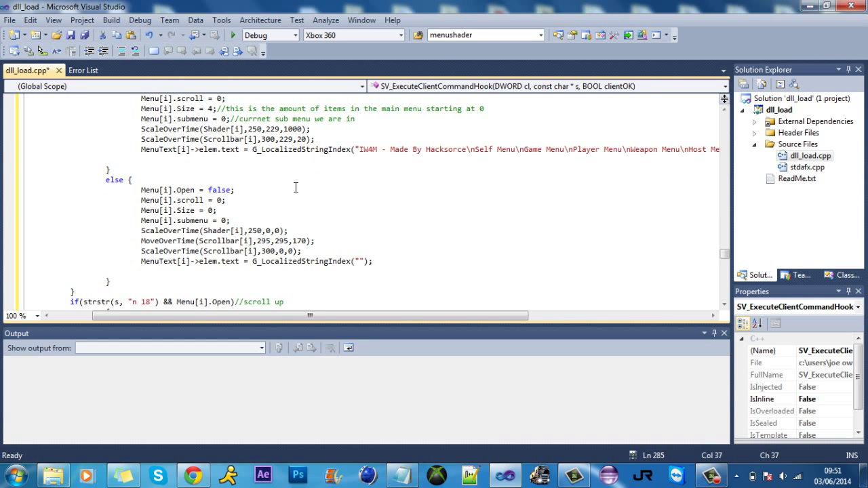
{"action": "scroll", "scroll_direction": "down", "scroll_amount": 3}
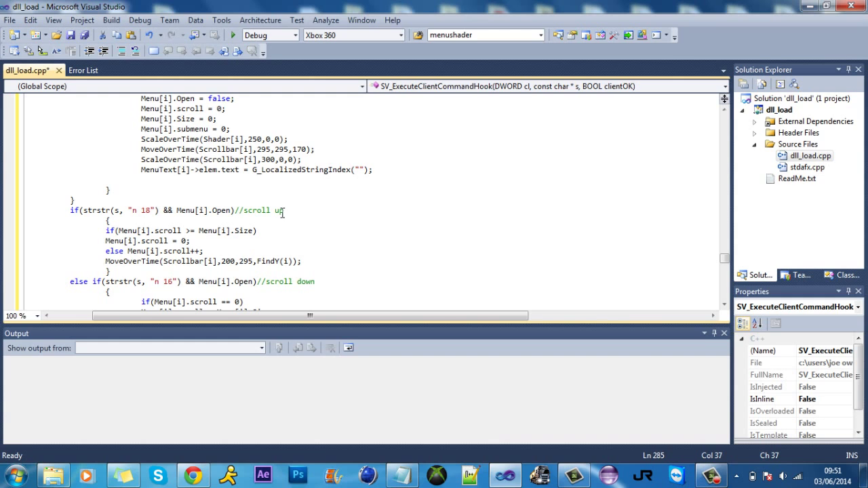
{"action": "left_click", "coordinate": [175, 281]}
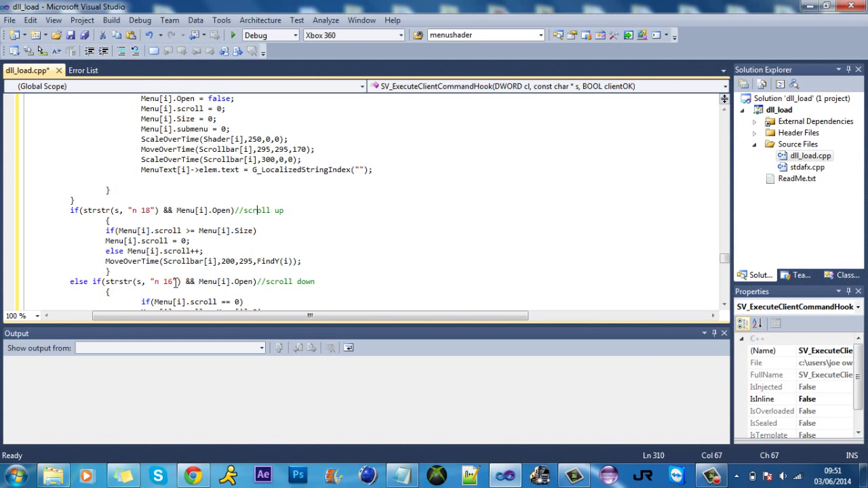
{"action": "scroll", "scroll_direction": "down", "scroll_amount": 3}
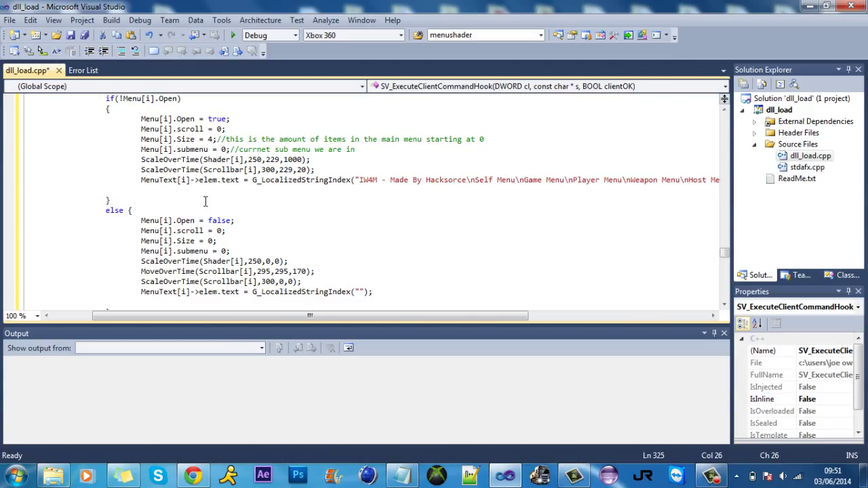
{"action": "mouse_move", "coordinate": [473, 176]}
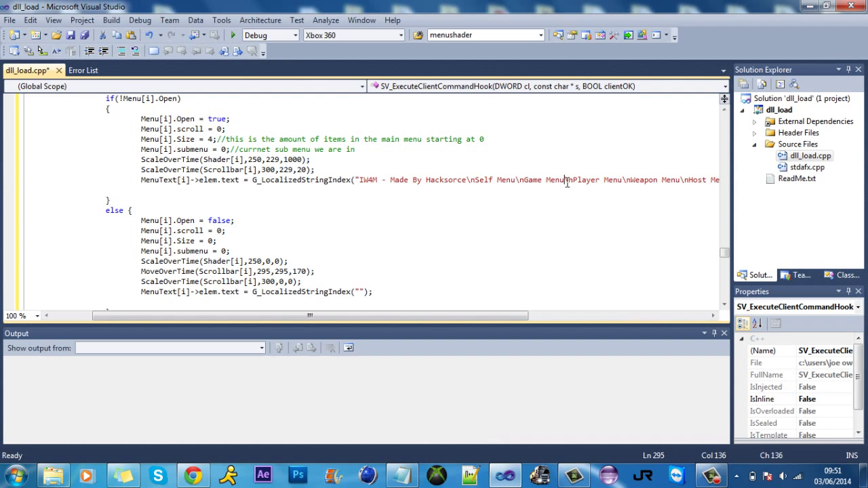
{"action": "mouse_move", "coordinate": [370, 213]}
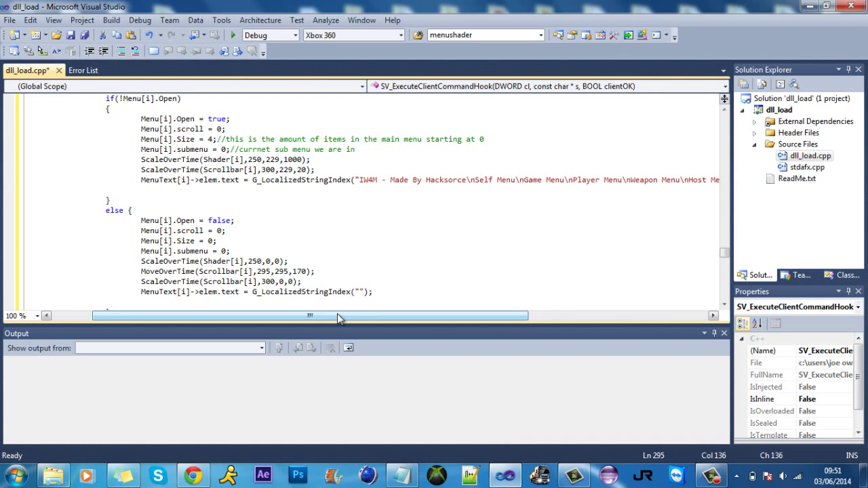
{"action": "left_click_drag", "start_coordinate": [339, 316], "coordinate": [293, 315]}
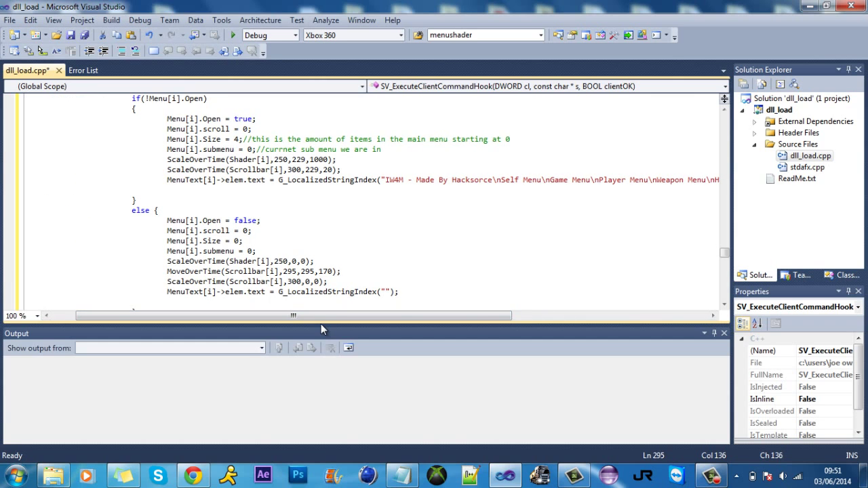
{"action": "mouse_move", "coordinate": [333, 329]}
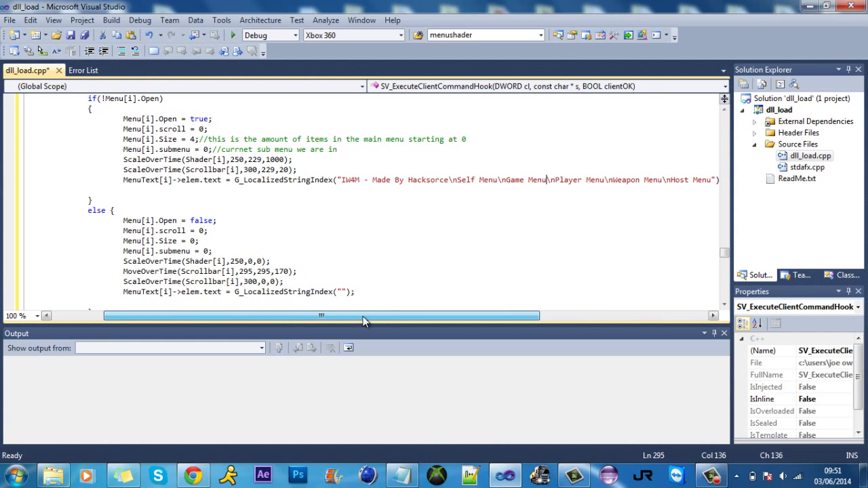
{"action": "scroll", "scroll_direction": "left", "scroll_amount": 3}
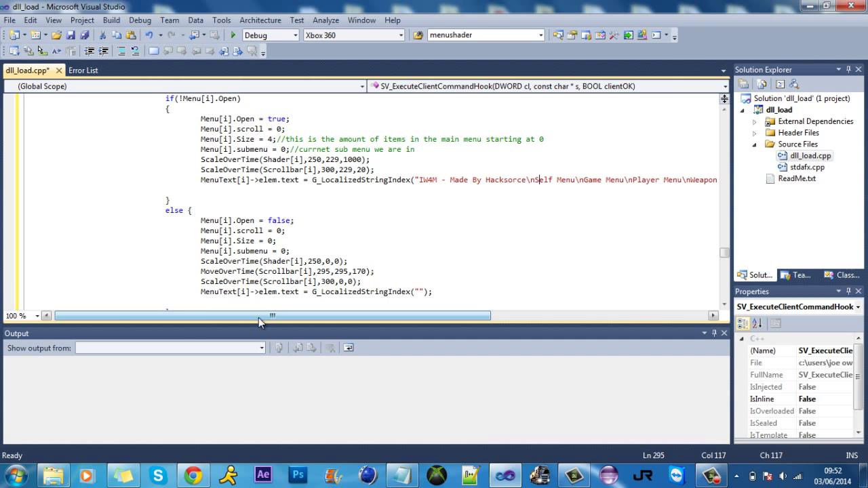
{"action": "scroll", "scroll_direction": "up", "scroll_amount": 3}
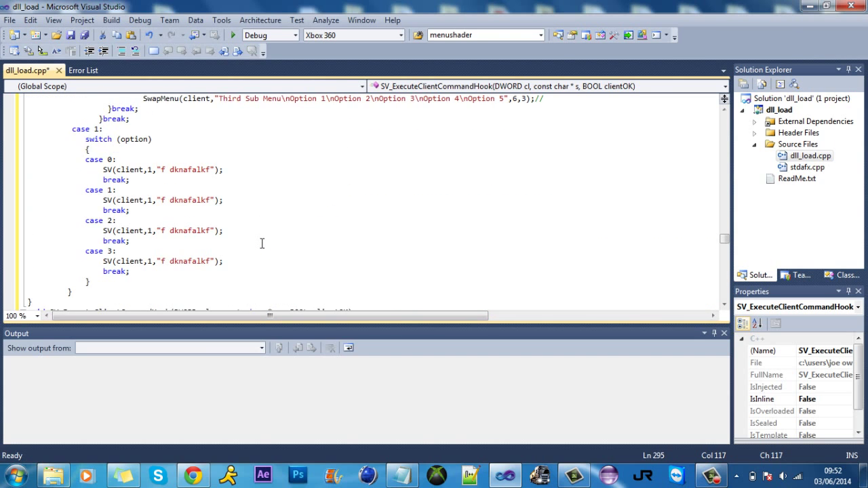
Change the SwapMenu("Account Menu") call to item count 3 and submenu number 1.
{"action": "scroll", "scroll_direction": "up", "scroll_amount": 3}
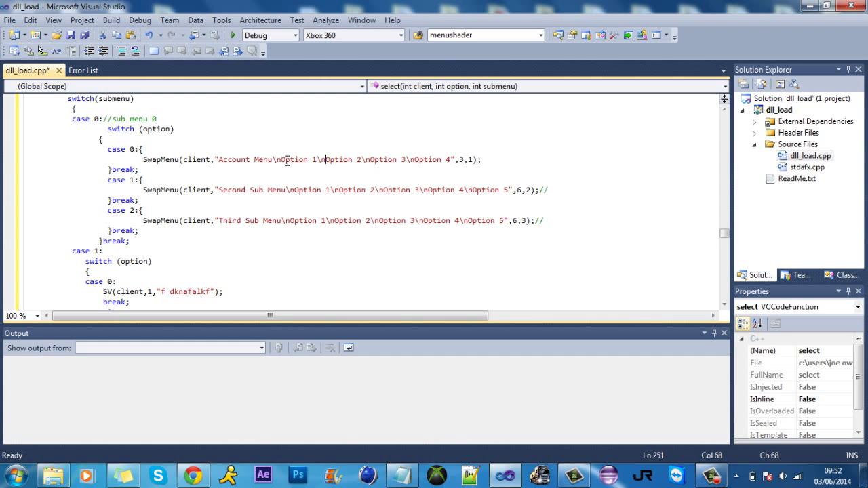
{"action": "left_click", "coordinate": [276, 160]}
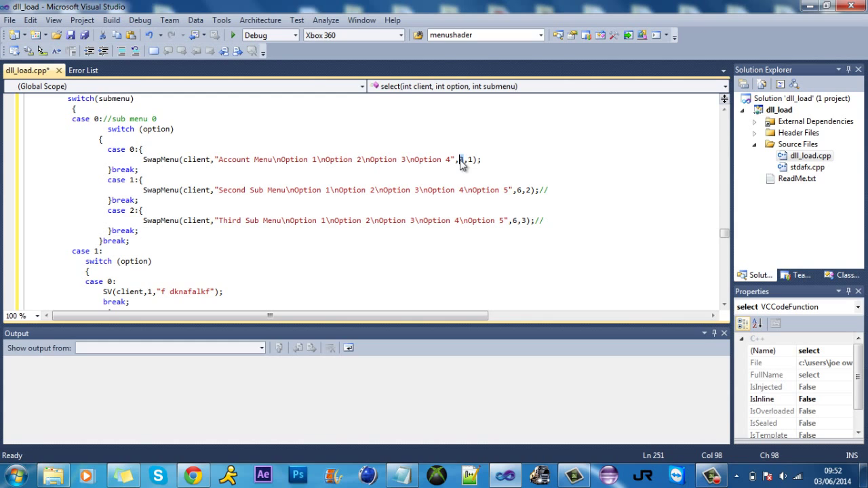
{"action": "type", "text": "3,"}
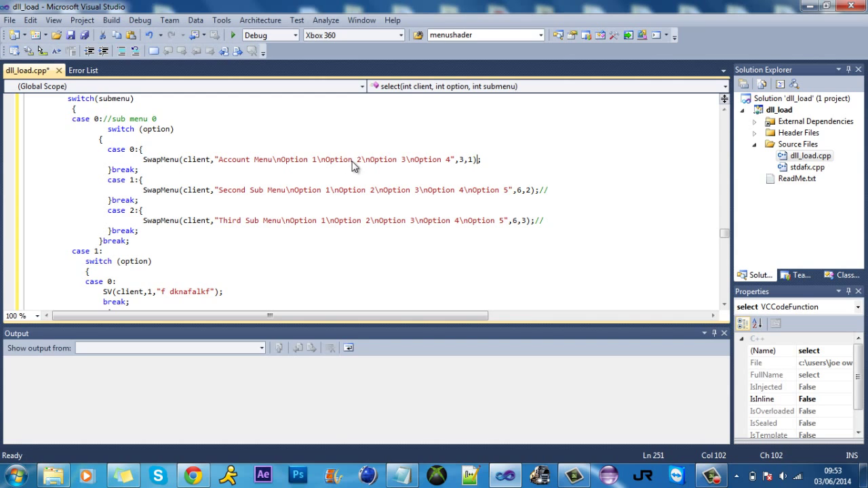
{"action": "left_click", "coordinate": [538, 197]}
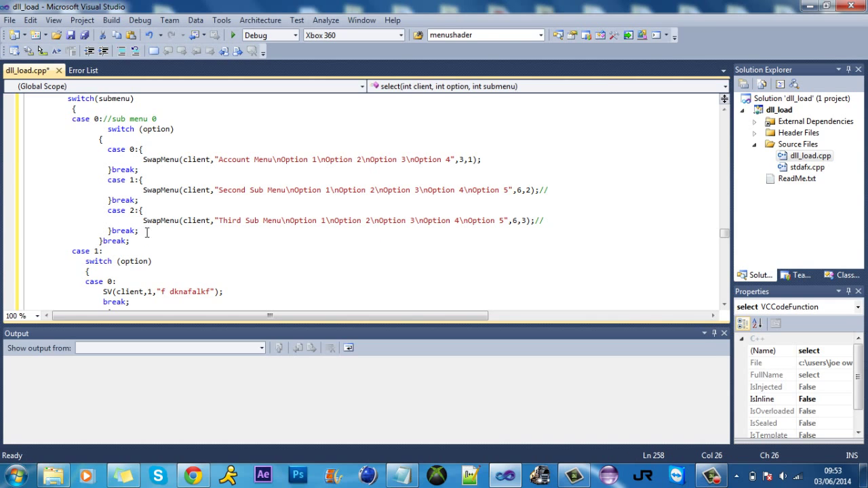
{"action": "scroll", "scroll_direction": "down", "scroll_amount": 3}
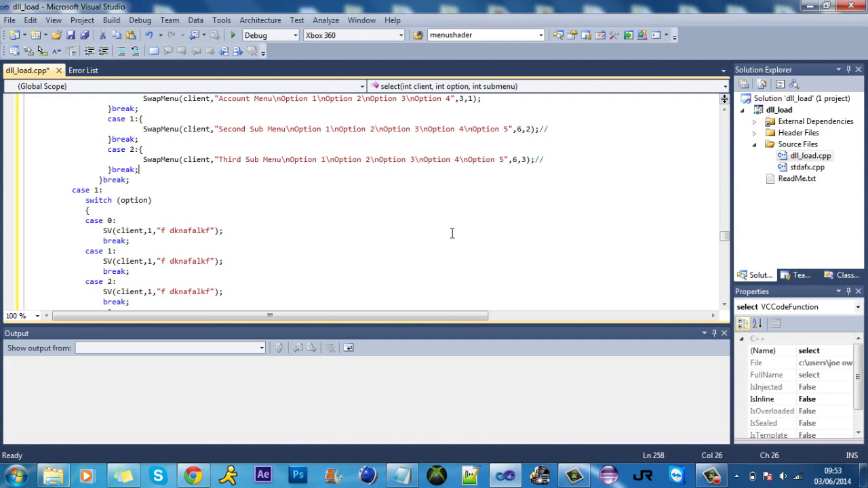
{"action": "mouse_move", "coordinate": [290, 216]}
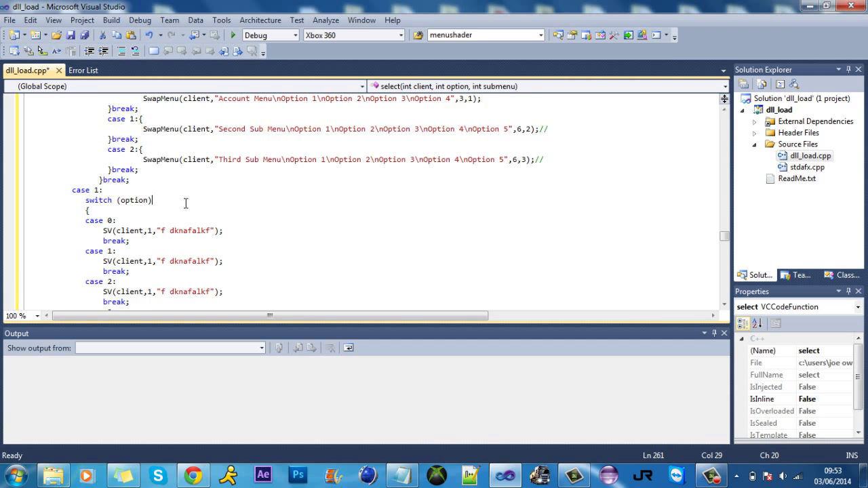
{"action": "scroll", "scroll_direction": "down", "scroll_amount": 3}
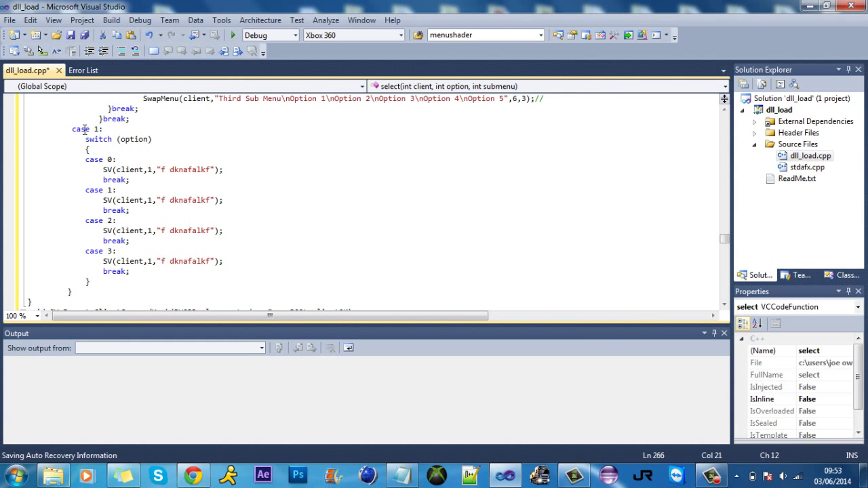
{"action": "left_click", "coordinate": [112, 132]}
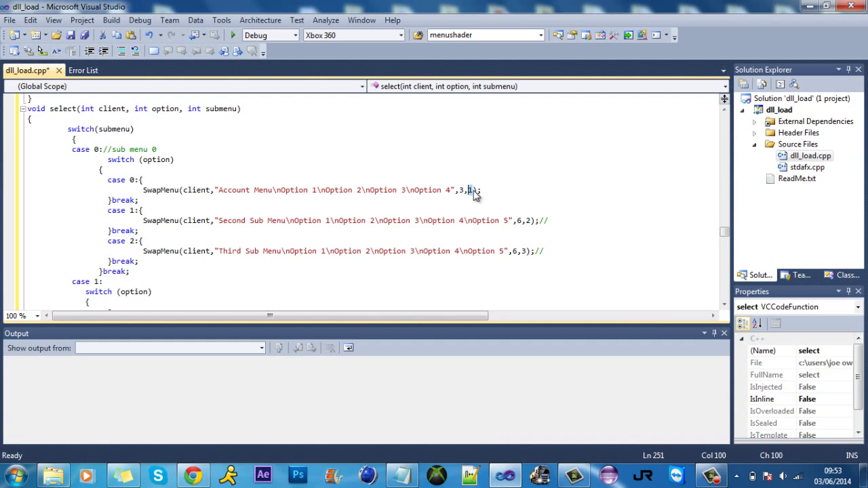
{"action": "scroll", "scroll_direction": "down", "scroll_amount": 3}
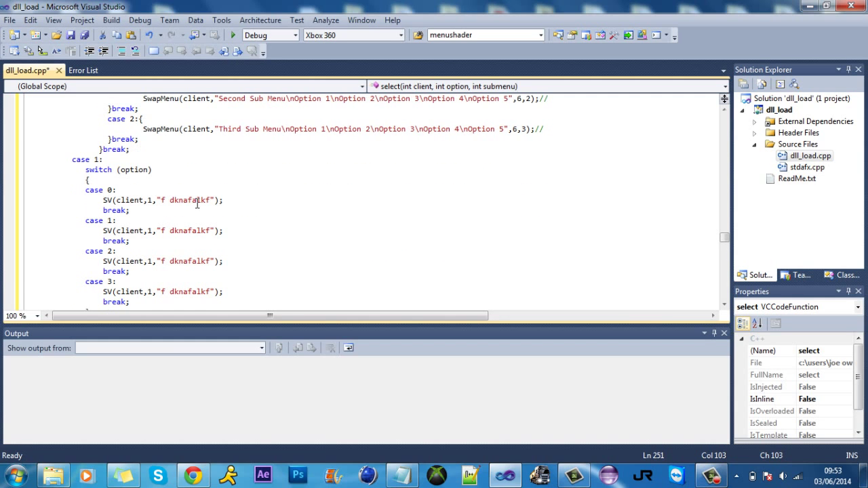
{"action": "scroll", "scroll_direction": "down", "scroll_amount": 3}
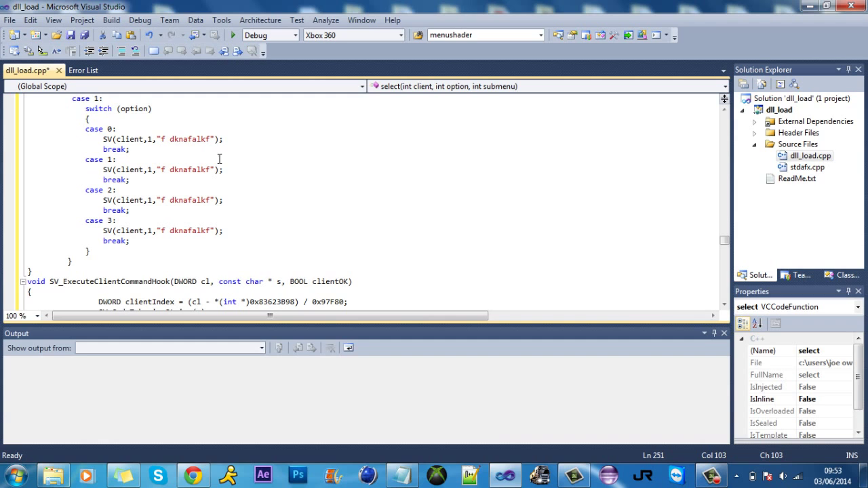
{"action": "scroll", "scroll_direction": "down", "scroll_amount": 3}
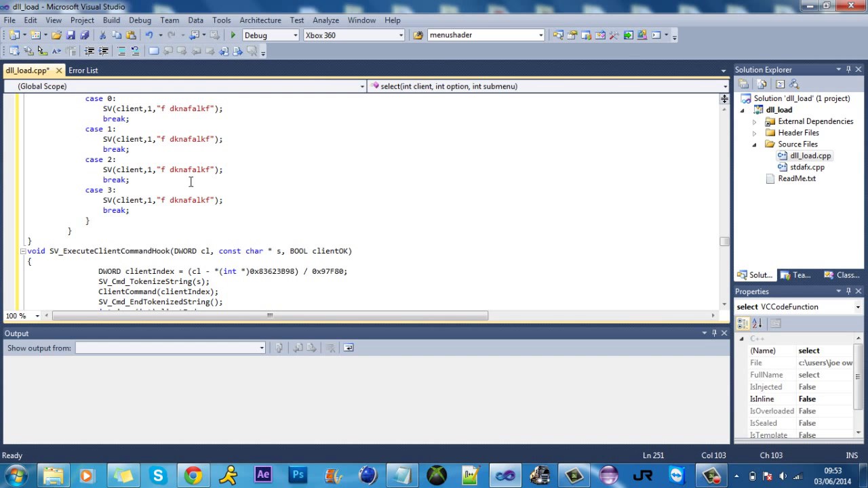
{"action": "scroll", "scroll_direction": "down", "scroll_amount": 3}
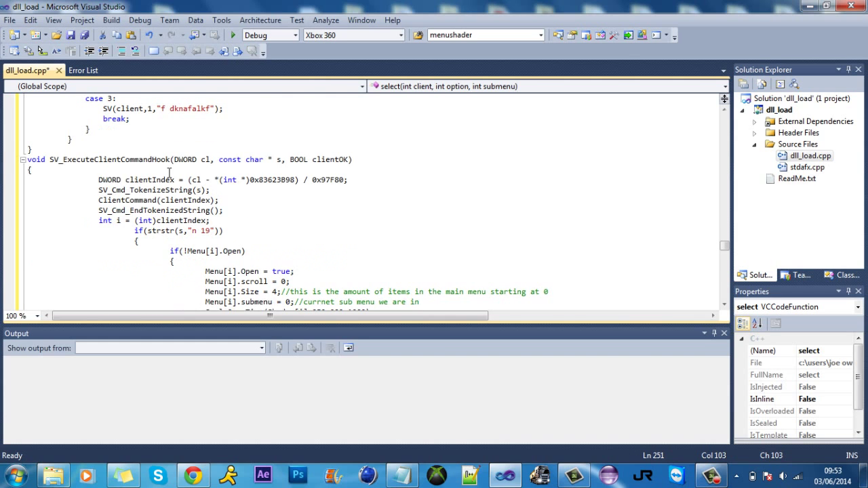
{"action": "scroll", "scroll_direction": "down", "scroll_amount": 3}
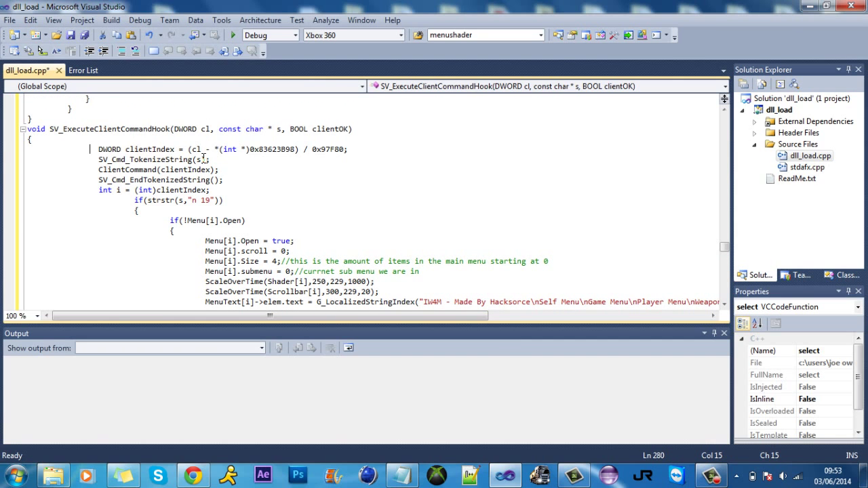
{"action": "scroll", "scroll_direction": "down", "scroll_amount": 3}
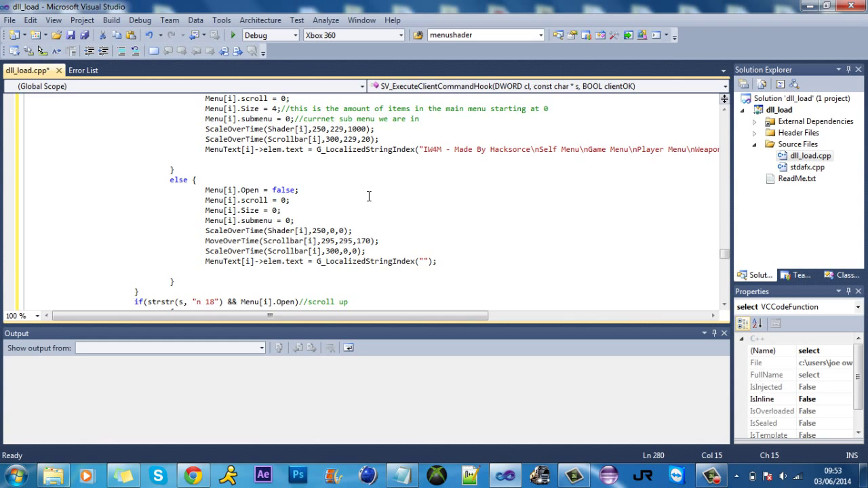
{"action": "scroll", "scroll_direction": "down", "scroll_amount": 3}
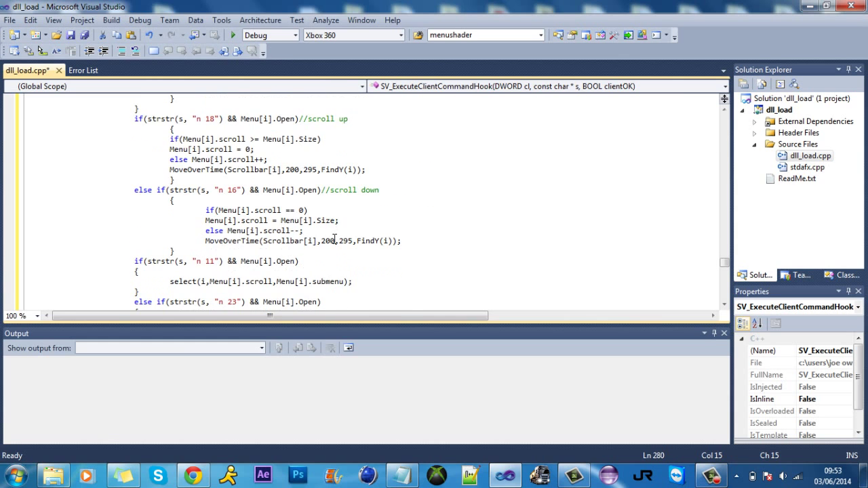
{"action": "scroll", "scroll_direction": "up", "scroll_amount": 3}
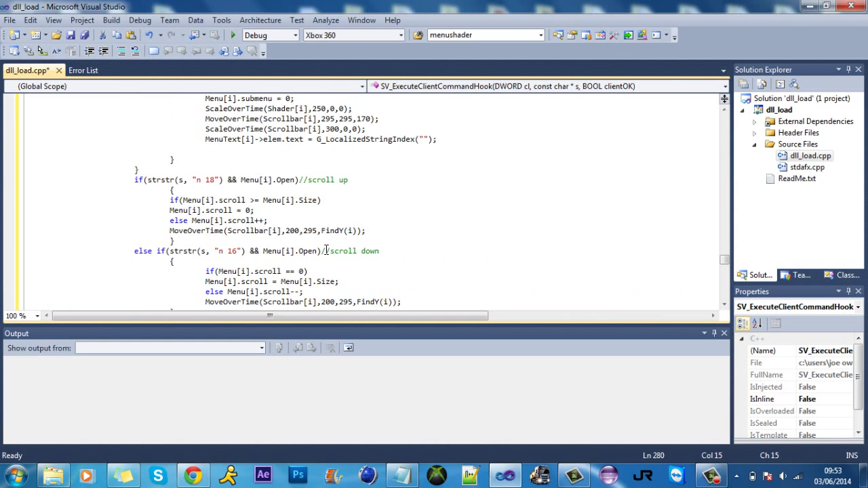
{"action": "scroll", "scroll_direction": "up", "scroll_amount": 3}
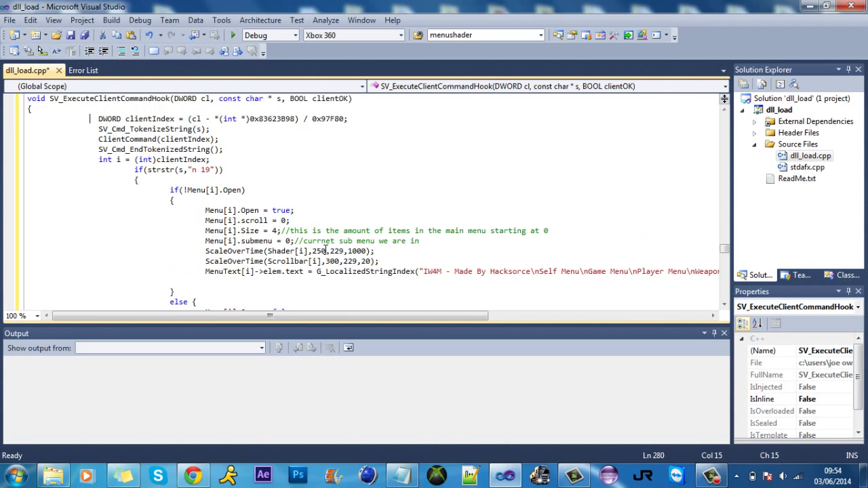
{"action": "scroll", "scroll_direction": "down", "scroll_amount": 3}
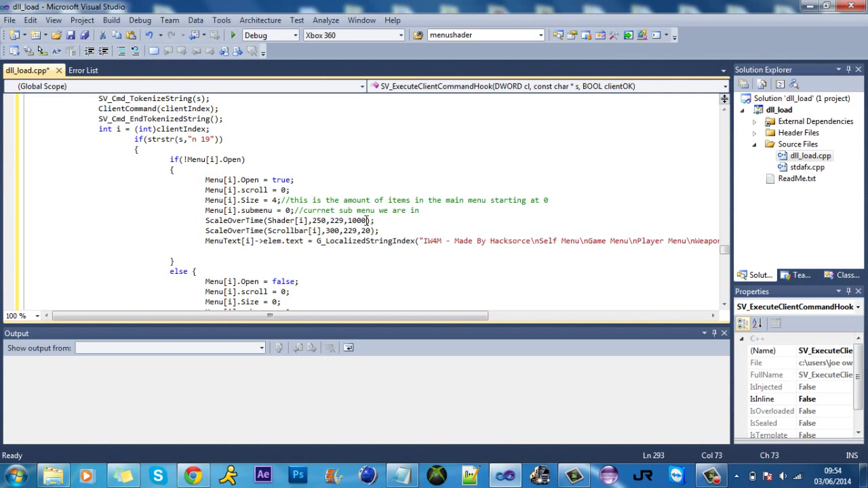
{"action": "left_click", "coordinate": [375, 242]}
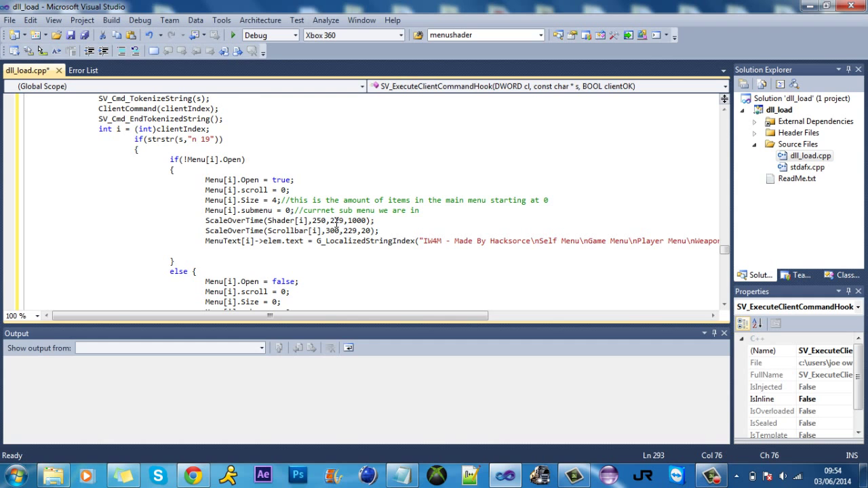
{"action": "scroll", "scroll_direction": "up", "scroll_amount": 3}
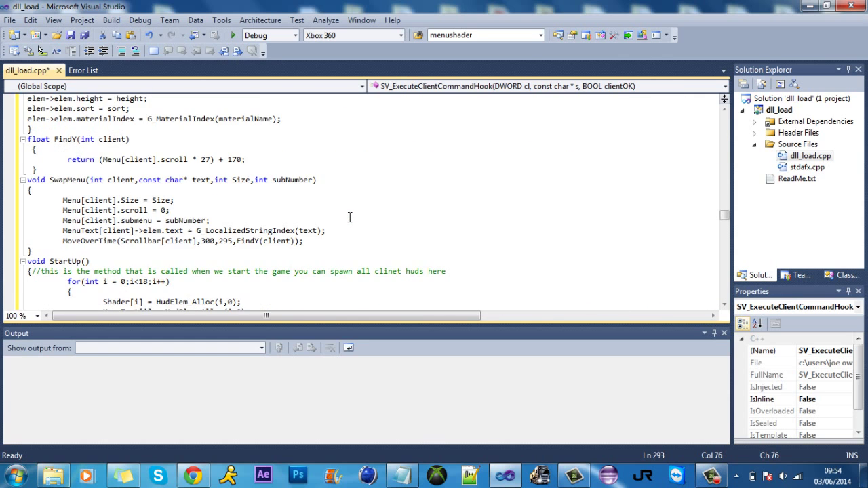
{"action": "scroll", "scroll_direction": "down", "scroll_amount": 3}
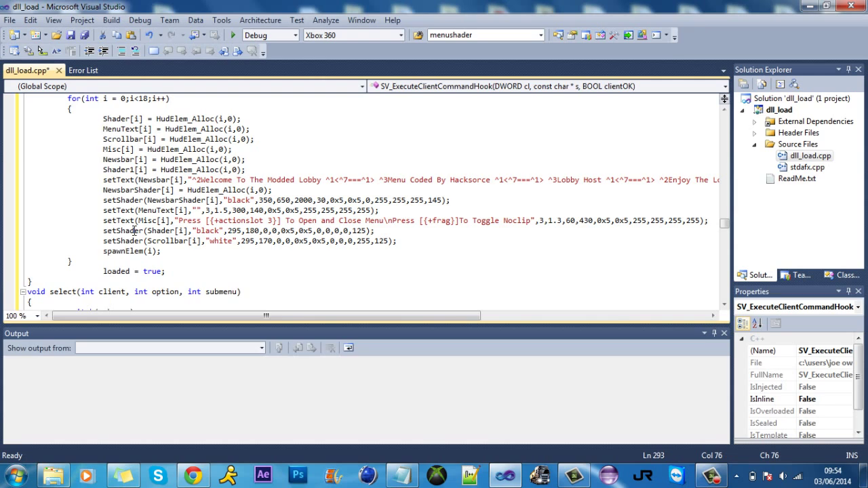
{"action": "left_click", "coordinate": [267, 231]}
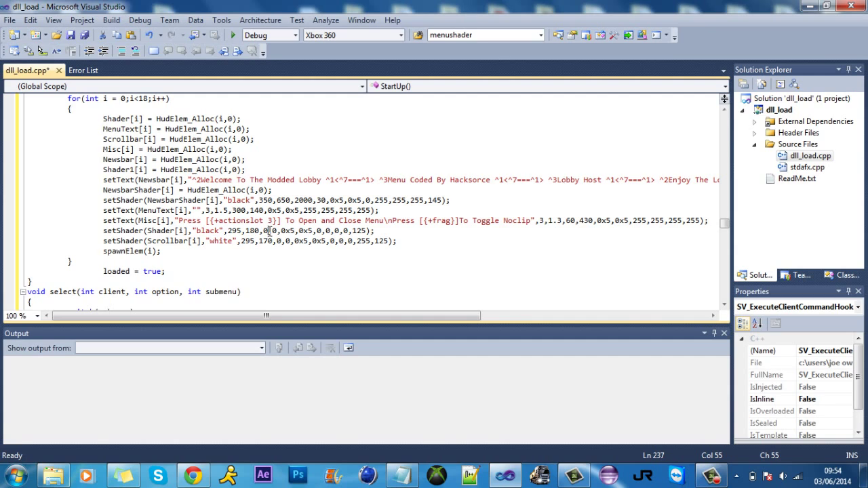
{"action": "mouse_move", "coordinate": [522, 220]}
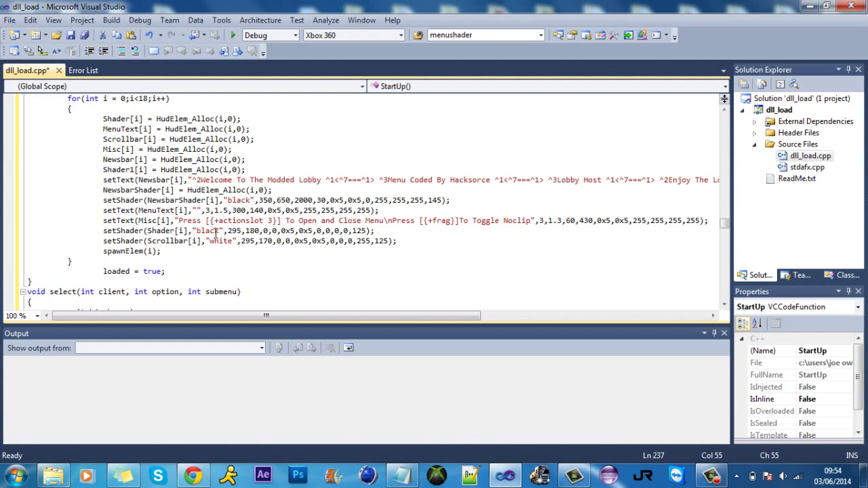
{"action": "double_click", "coordinate": [219, 240]}
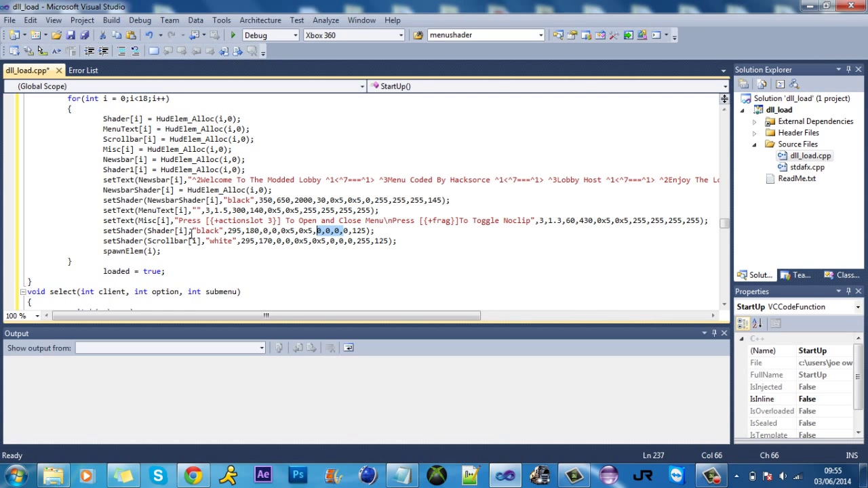
{"action": "double_click", "coordinate": [208, 231]}
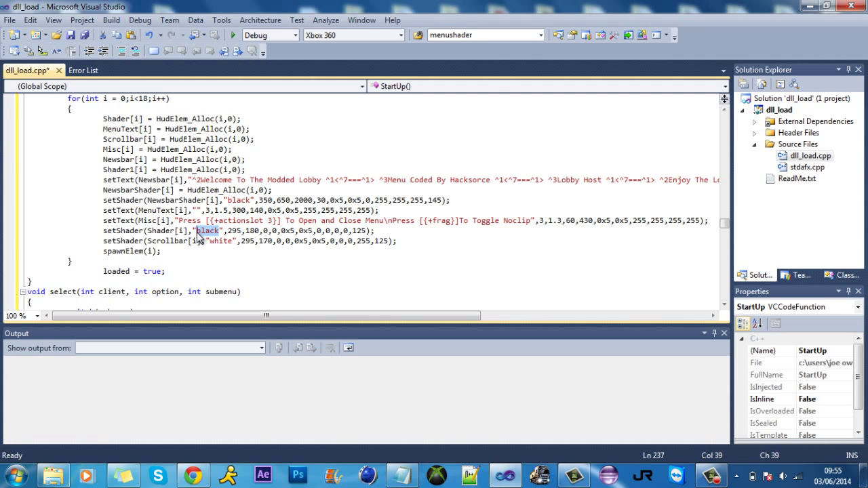
{"action": "left_click", "coordinate": [221, 240]}
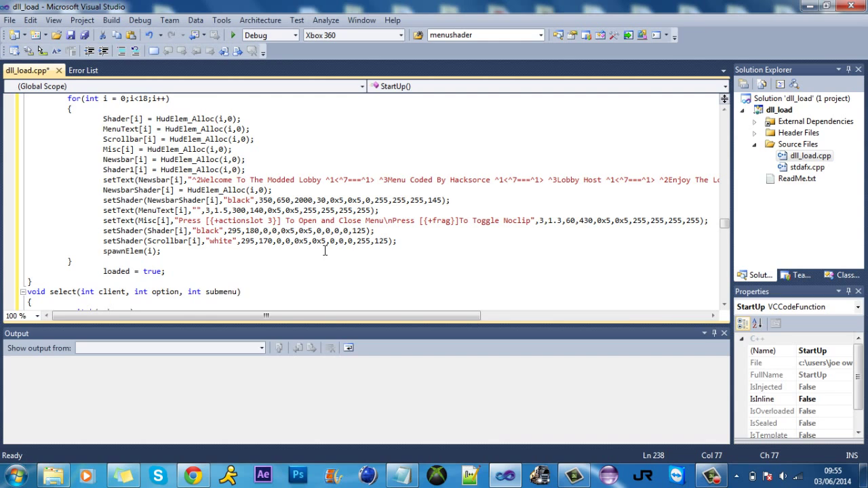
{"action": "scroll", "scroll_direction": "up", "scroll_amount": 3}
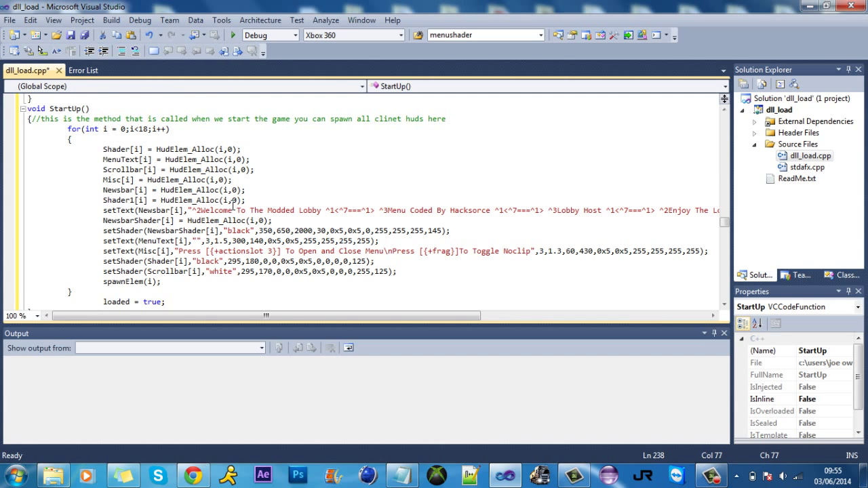
{"action": "scroll", "scroll_direction": "down", "scroll_amount": 3}
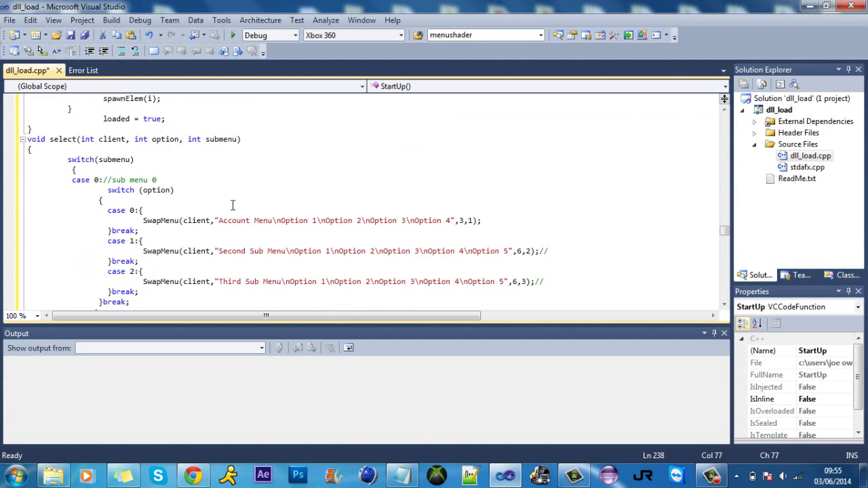
{"action": "scroll", "scroll_direction": "up", "scroll_amount": 3}
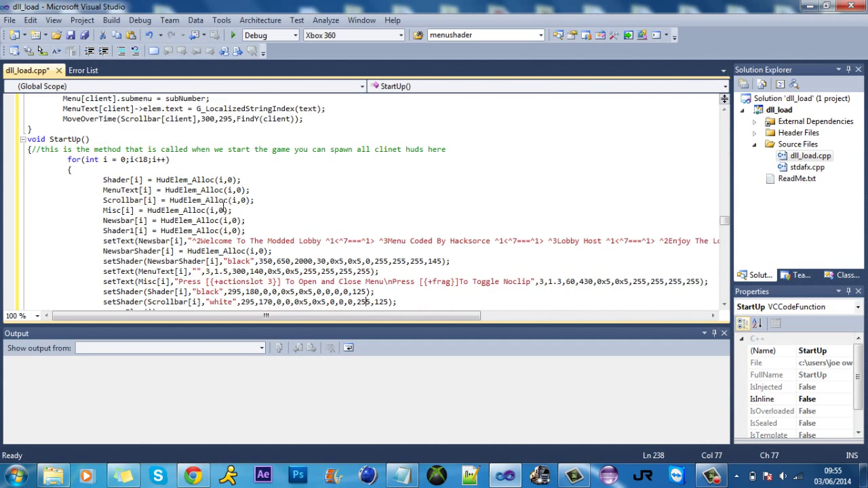
{"action": "scroll", "scroll_direction": "up", "scroll_amount": 3}
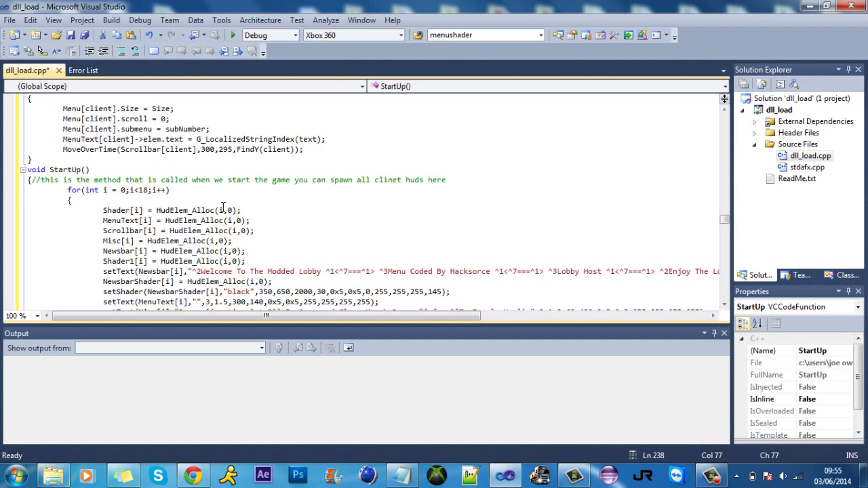
{"action": "scroll", "scroll_direction": "up", "scroll_amount": 3}
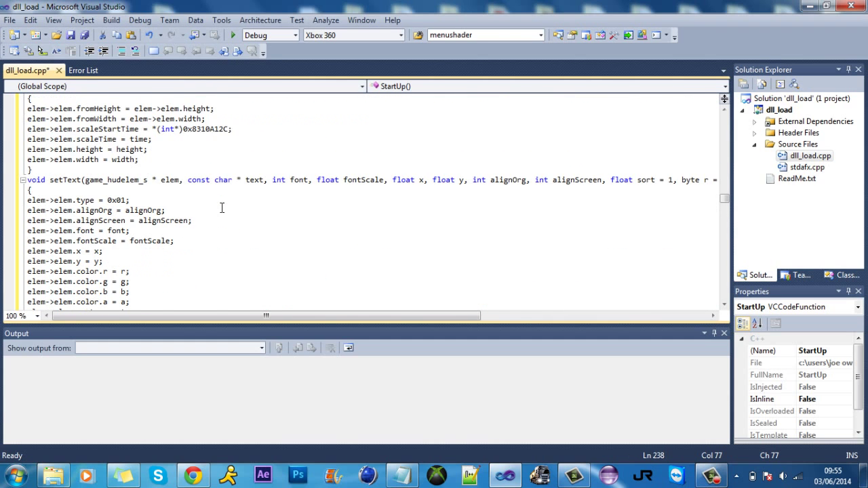
{"action": "scroll", "scroll_direction": "down", "scroll_amount": 3}
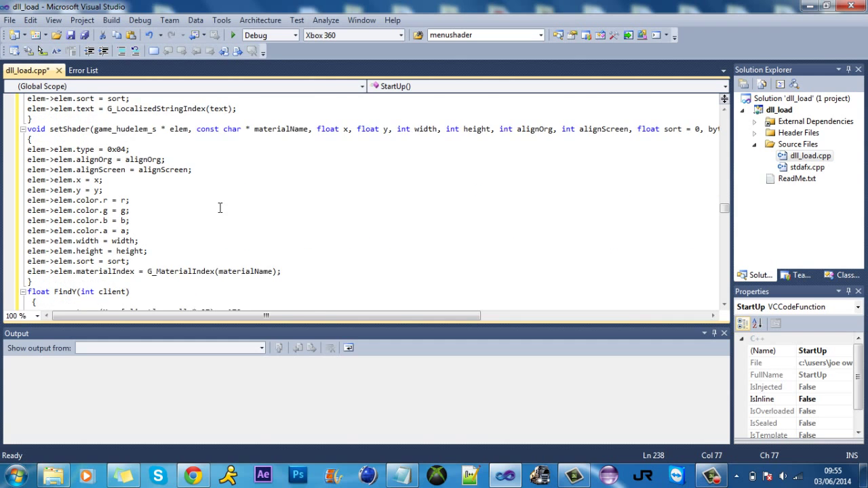
{"action": "scroll", "scroll_direction": "down", "scroll_amount": 3}
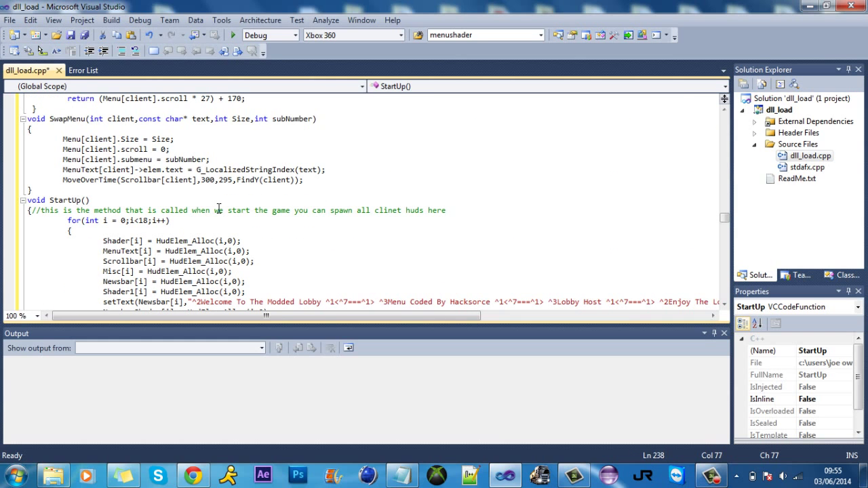
{"action": "scroll", "scroll_direction": "down", "scroll_amount": 3}
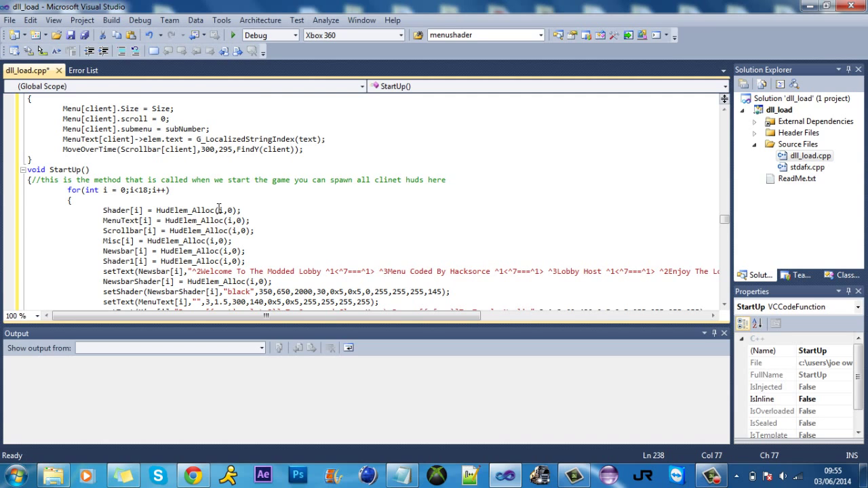
{"action": "scroll", "scroll_direction": "up", "scroll_amount": 3}
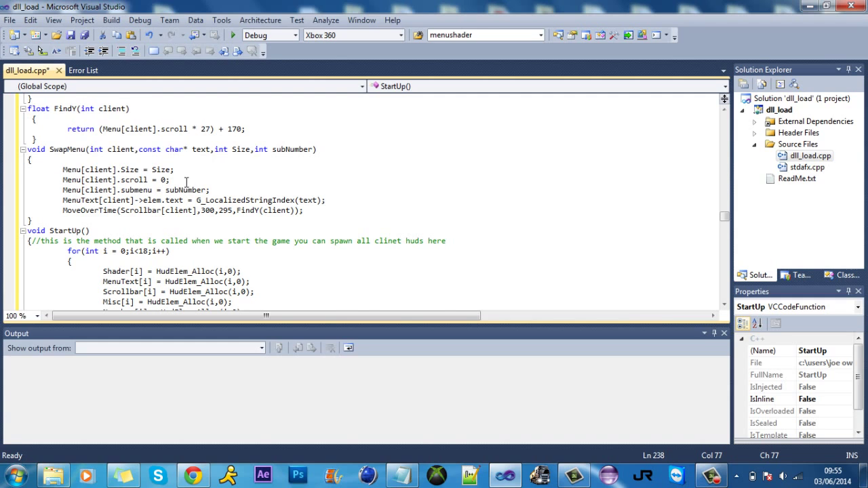
{"action": "scroll", "scroll_direction": "up", "scroll_amount": 3}
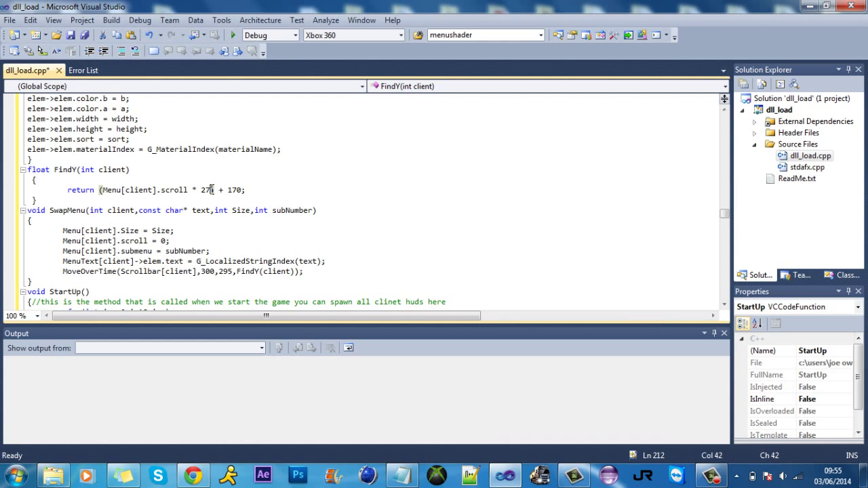
{"action": "scroll", "scroll_direction": "down", "scroll_amount": 3}
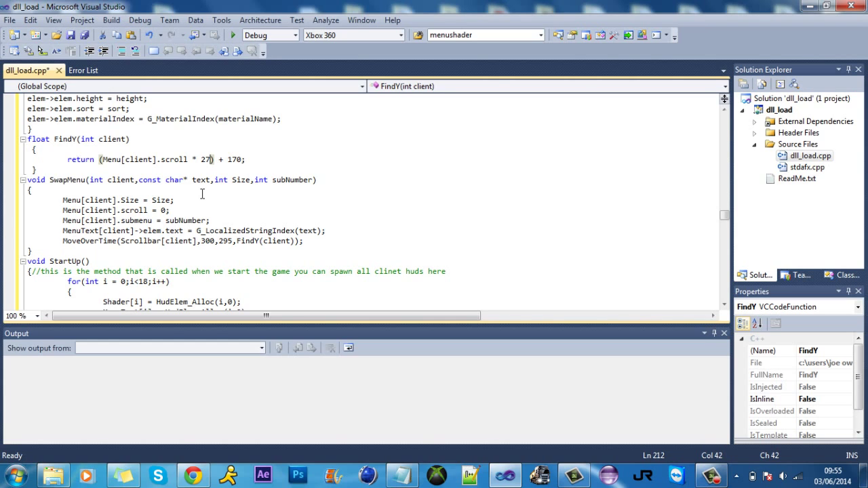
{"action": "scroll", "scroll_direction": "down", "scroll_amount": 3}
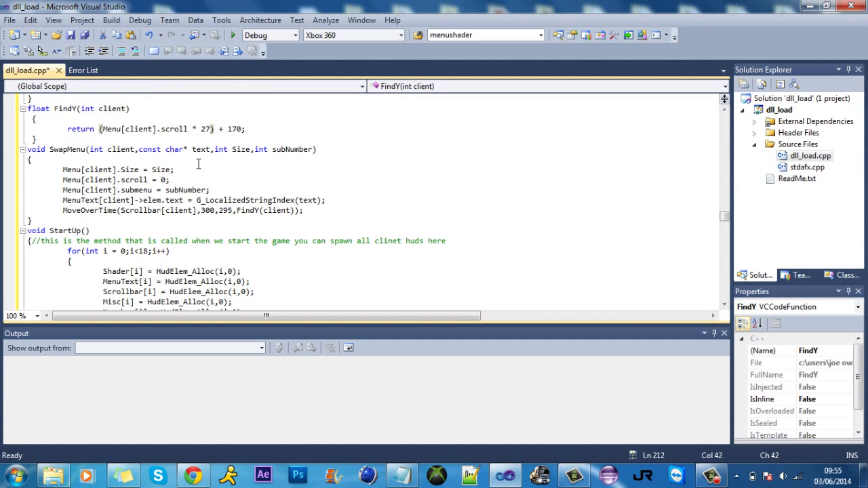
{"action": "scroll", "scroll_direction": "down", "scroll_amount": 3}
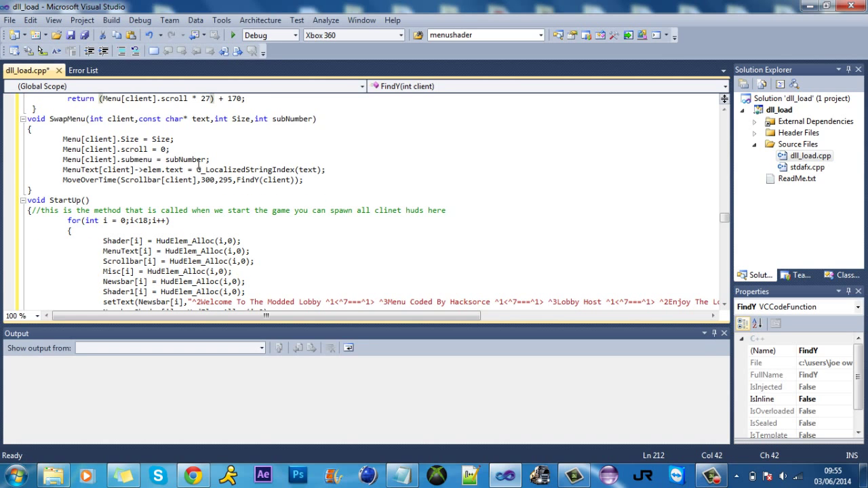
{"action": "scroll", "scroll_direction": "down", "scroll_amount": 3}
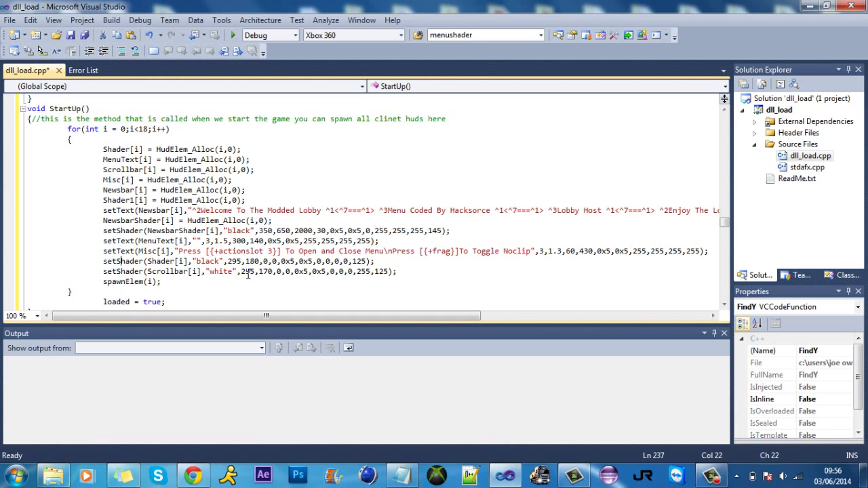
{"action": "scroll", "scroll_direction": "down", "scroll_amount": 3}
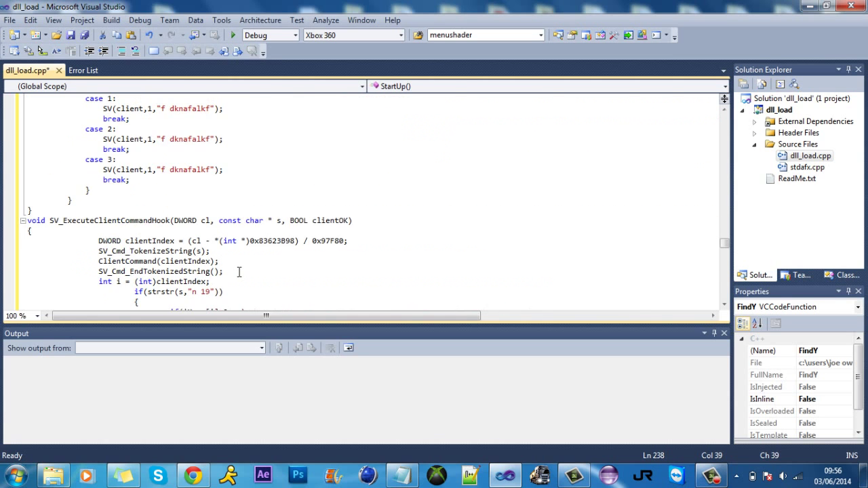
{"action": "scroll", "scroll_direction": "up", "scroll_amount": 3}
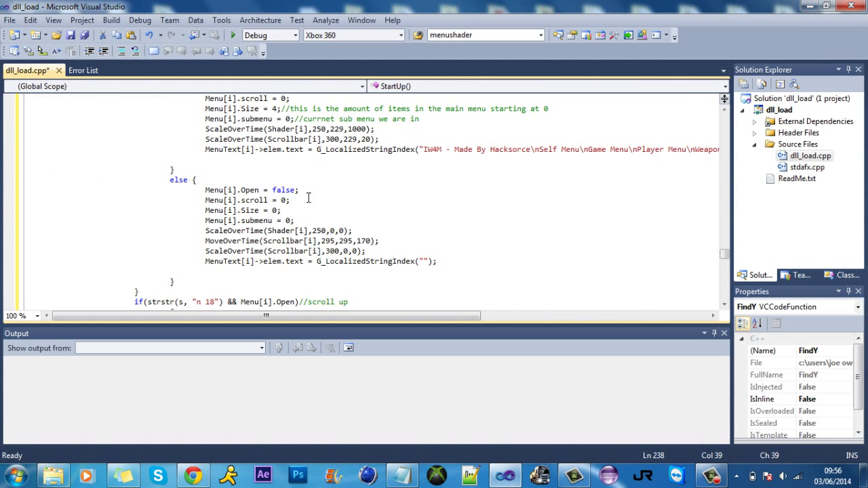
{"action": "scroll", "scroll_direction": "up", "scroll_amount": 3}
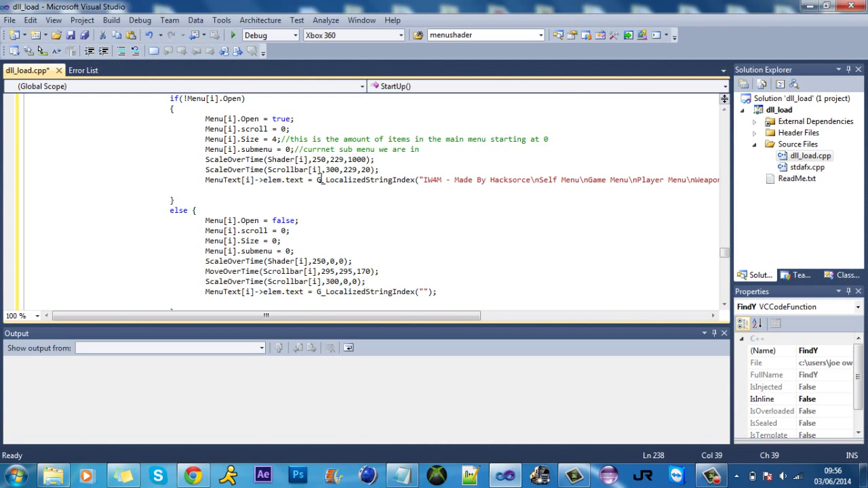
{"action": "left_click", "coordinate": [356, 170]}
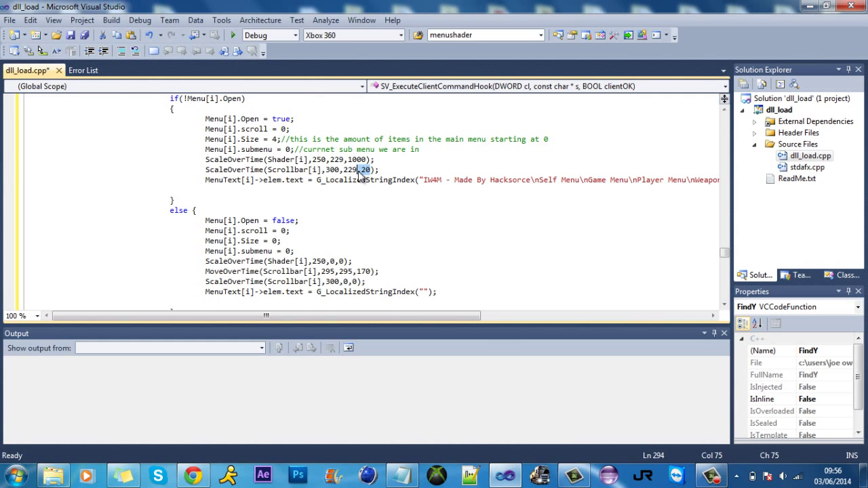
{"action": "scroll", "scroll_direction": "up", "scroll_amount": 3}
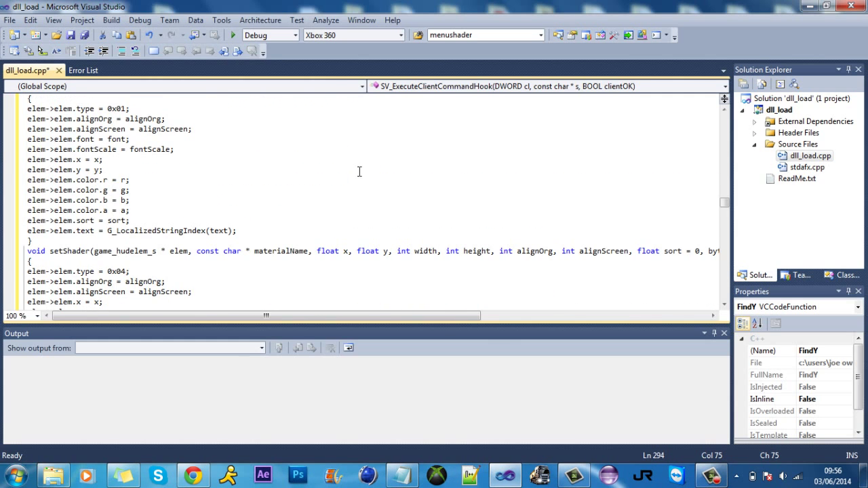
{"action": "scroll", "scroll_direction": "up", "scroll_amount": 3}
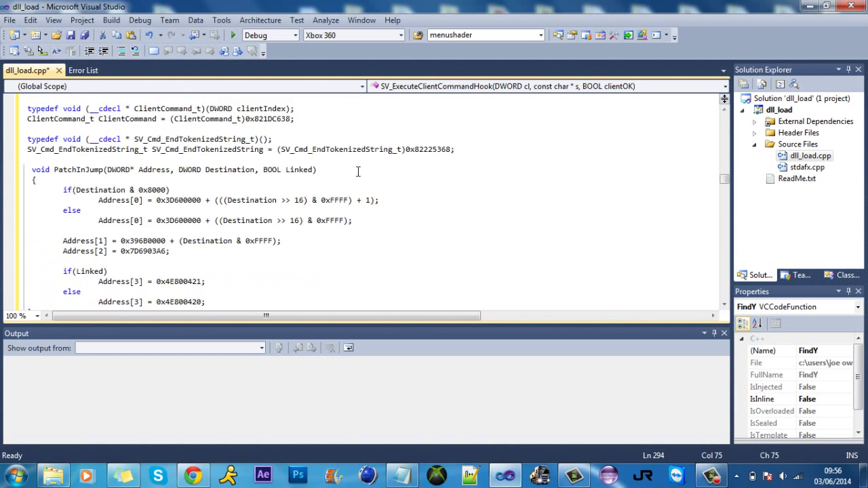
{"action": "scroll", "scroll_direction": "up", "scroll_amount": 3}
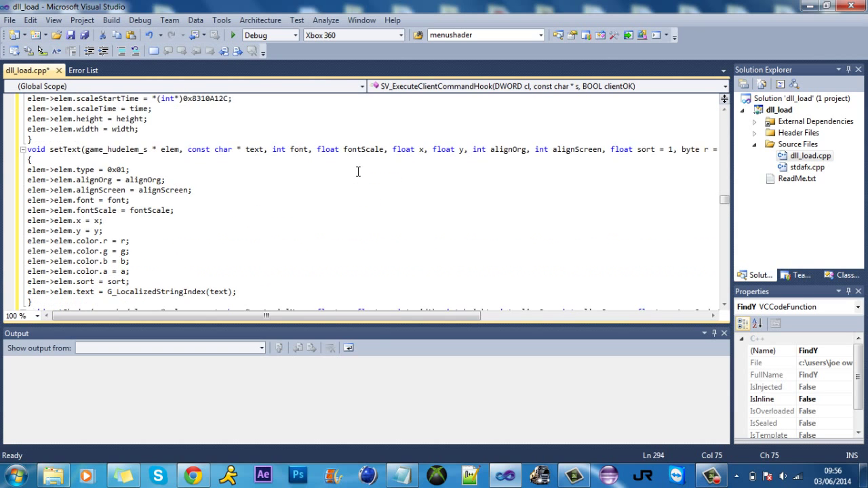
{"action": "scroll", "scroll_direction": "down", "scroll_amount": 3}
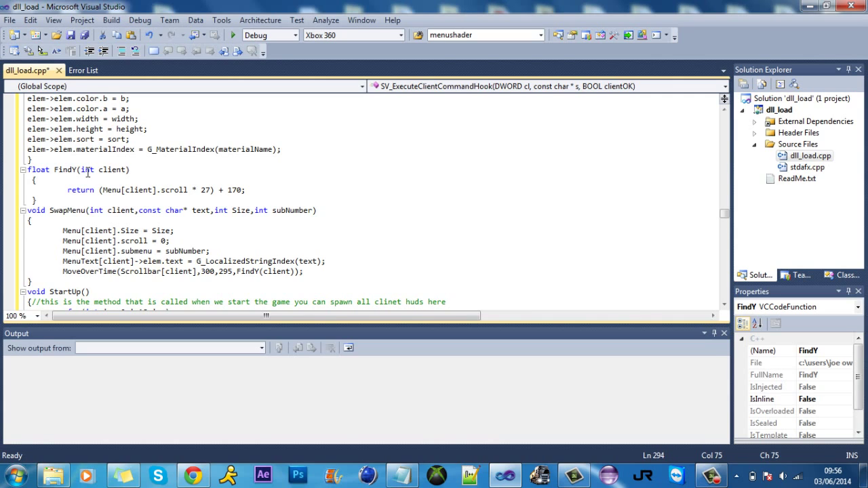
{"action": "left_click", "coordinate": [224, 190]}
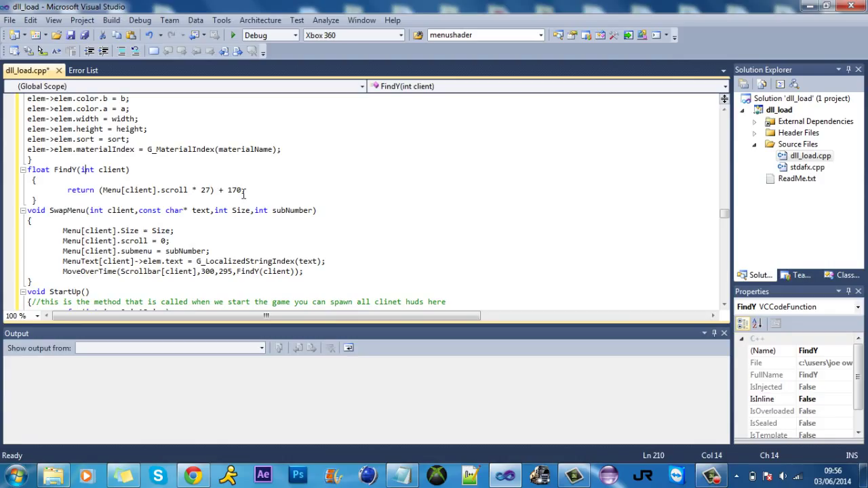
{"action": "double_click", "coordinate": [234, 190]}
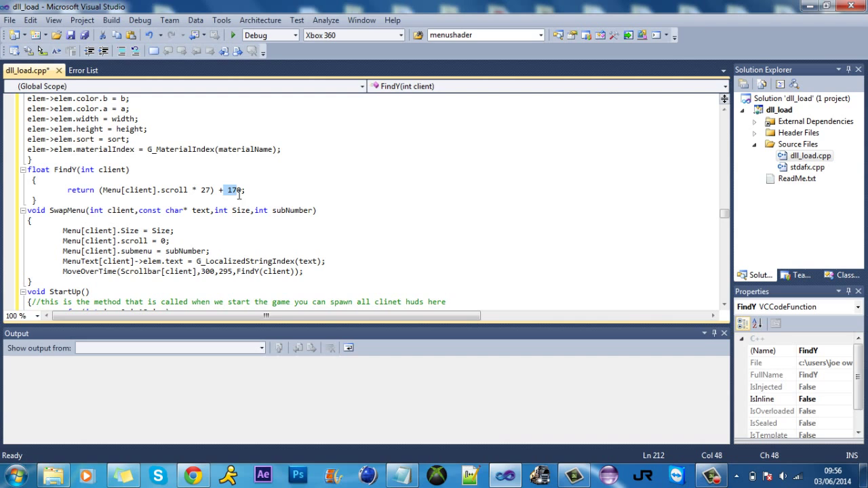
{"action": "left_click", "coordinate": [116, 190]}
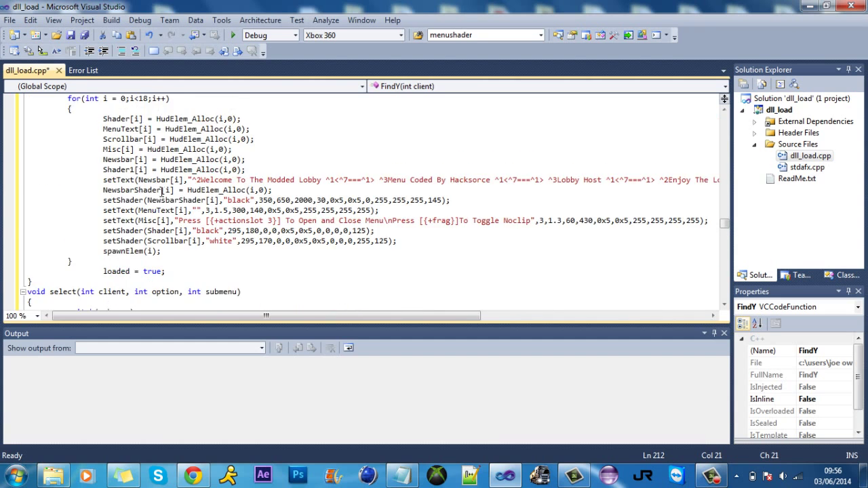
{"action": "scroll", "scroll_direction": "up", "scroll_amount": 3}
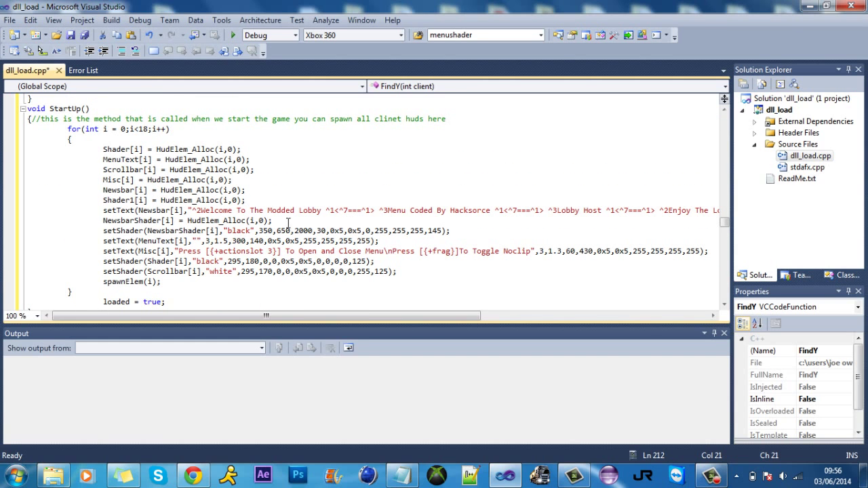
{"action": "scroll", "scroll_direction": "down", "scroll_amount": 3}
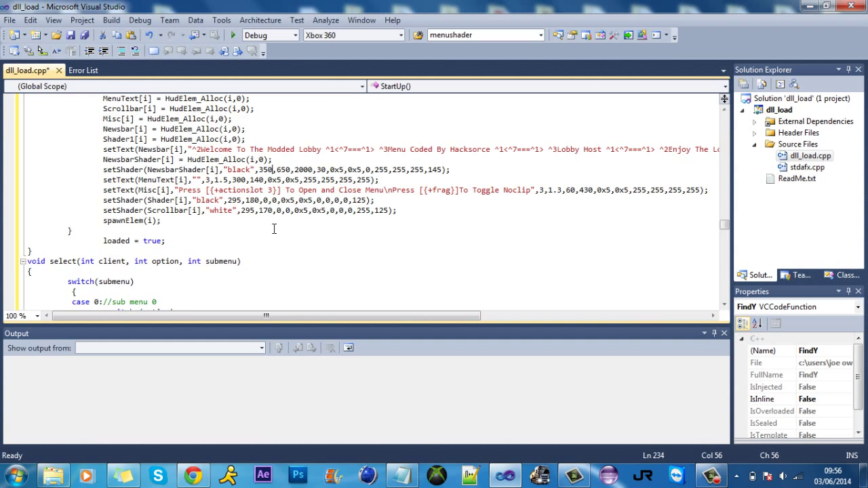
{"action": "scroll", "scroll_direction": "down", "scroll_amount": 3}
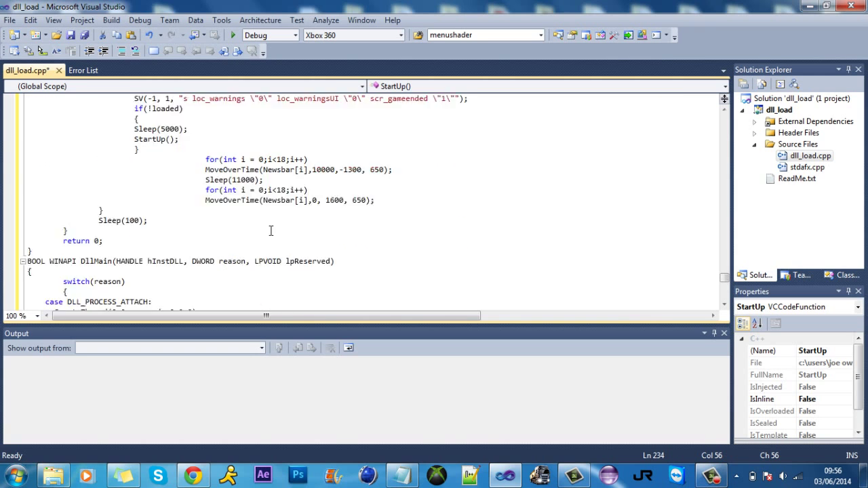
{"action": "scroll", "scroll_direction": "up", "scroll_amount": 3}
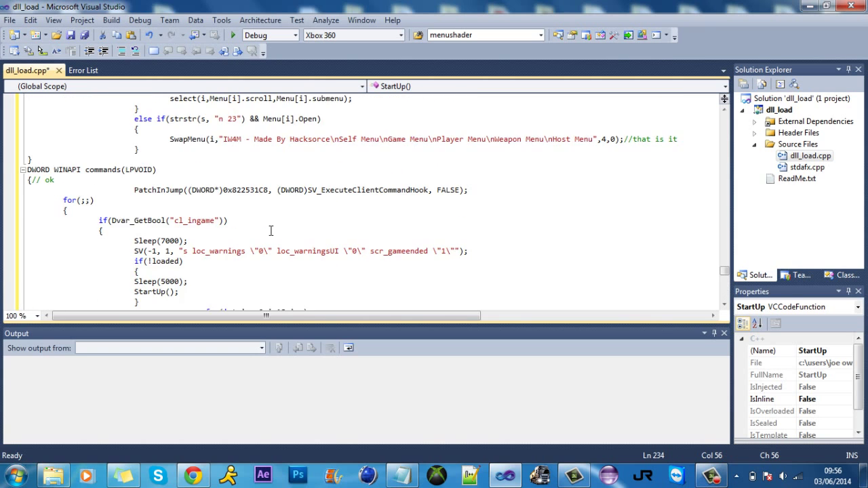
{"action": "scroll", "scroll_direction": "up", "scroll_amount": 3}
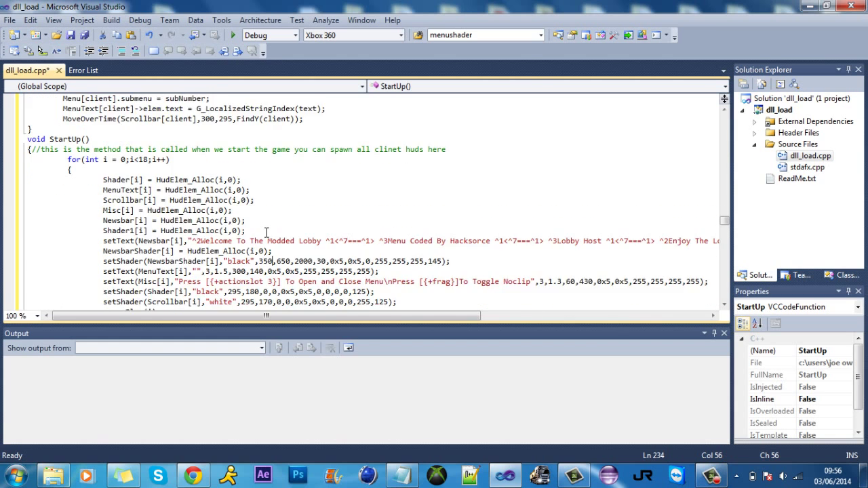
{"action": "scroll", "scroll_direction": "down", "scroll_amount": 3}
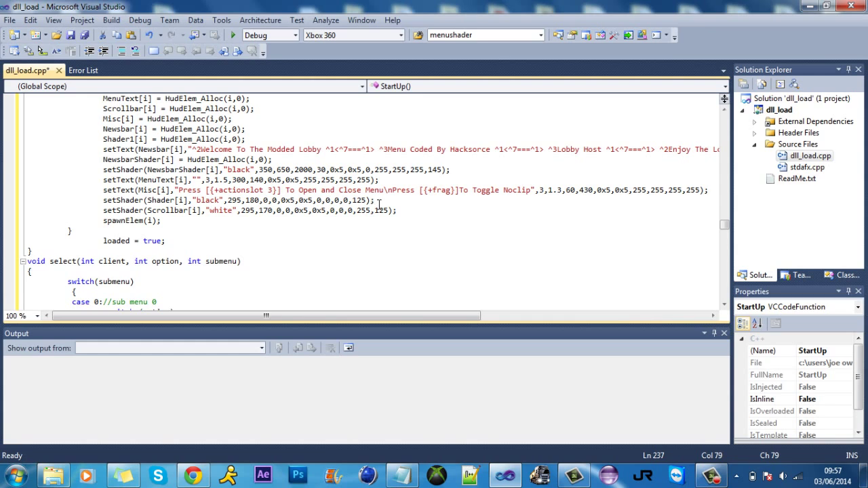
{"action": "left_click", "coordinate": [566, 190]}
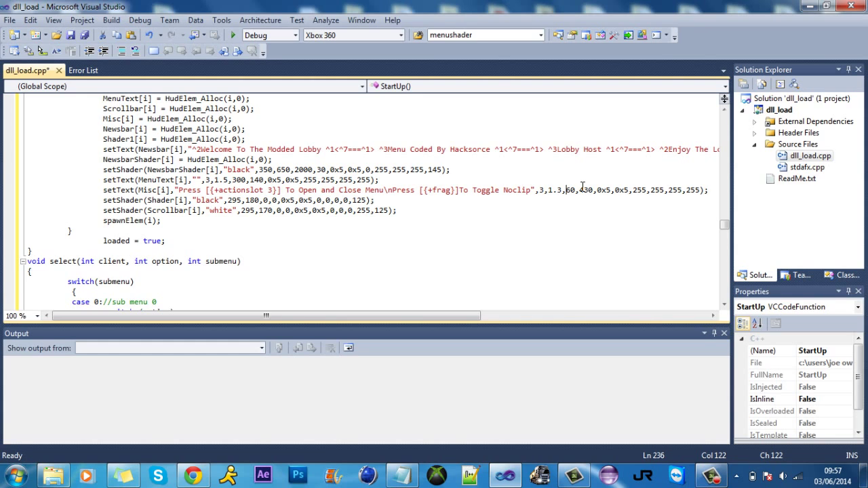
{"action": "mouse_move", "coordinate": [565, 190]}
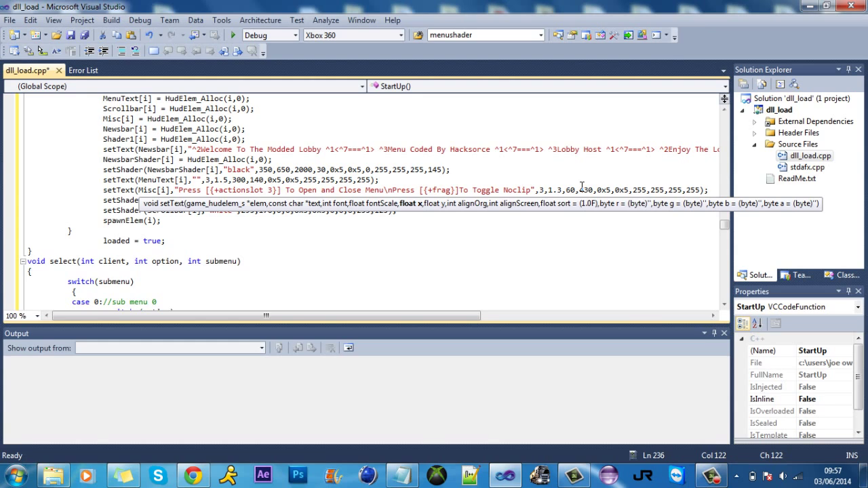
{"action": "mouse_move", "coordinate": [155, 207]}
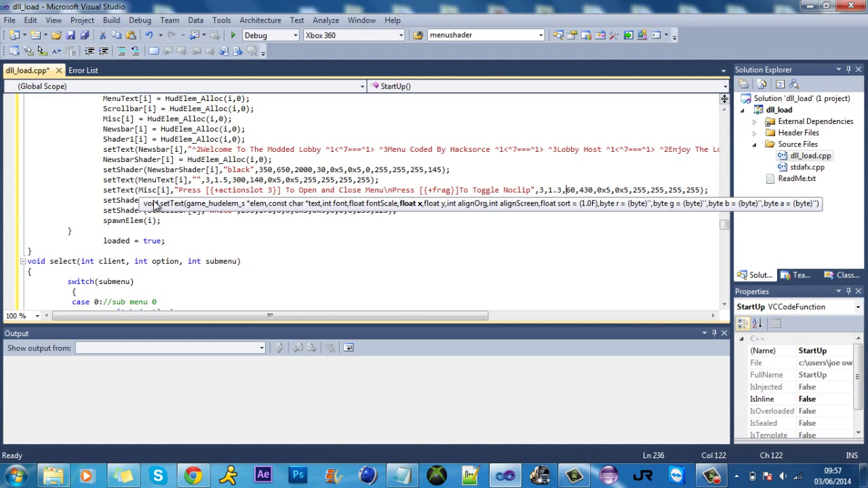
{"action": "mouse_move", "coordinate": [483, 210]}
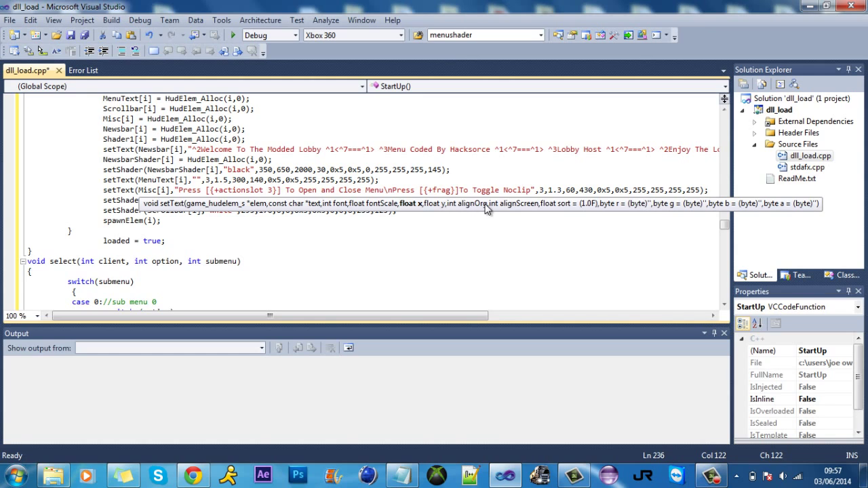
{"action": "mouse_move", "coordinate": [580, 192]}
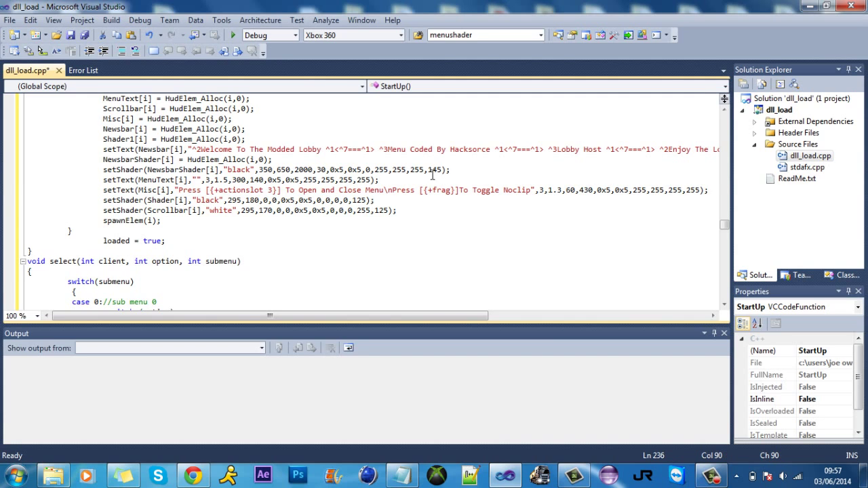
{"action": "left_click", "coordinate": [438, 200]}
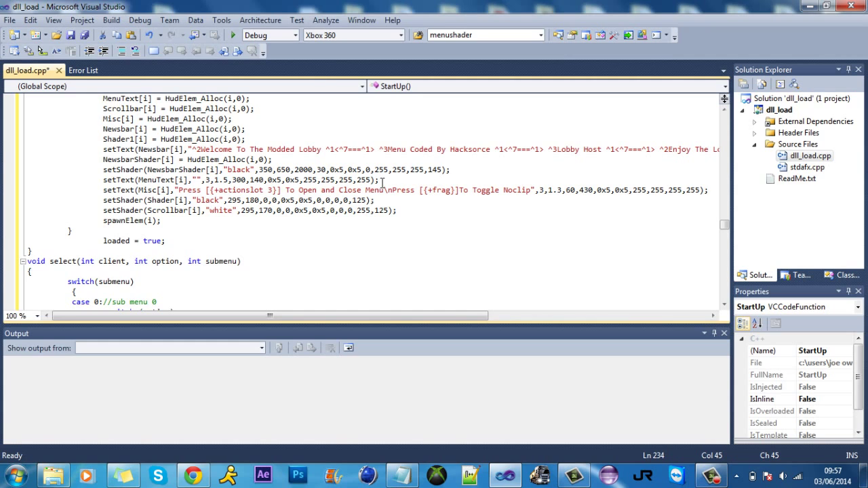
{"action": "scroll", "scroll_direction": "up", "scroll_amount": 3}
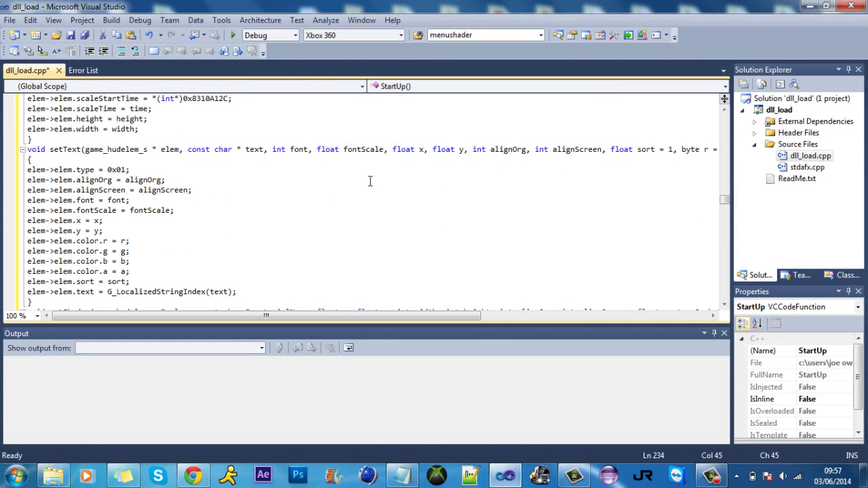
{"action": "scroll", "scroll_direction": "up", "scroll_amount": 3}
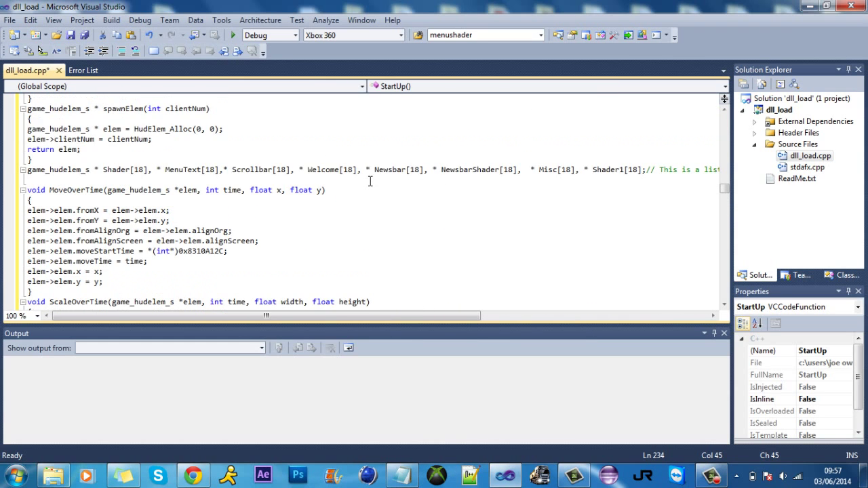
{"action": "scroll", "scroll_direction": "down", "scroll_amount": 3}
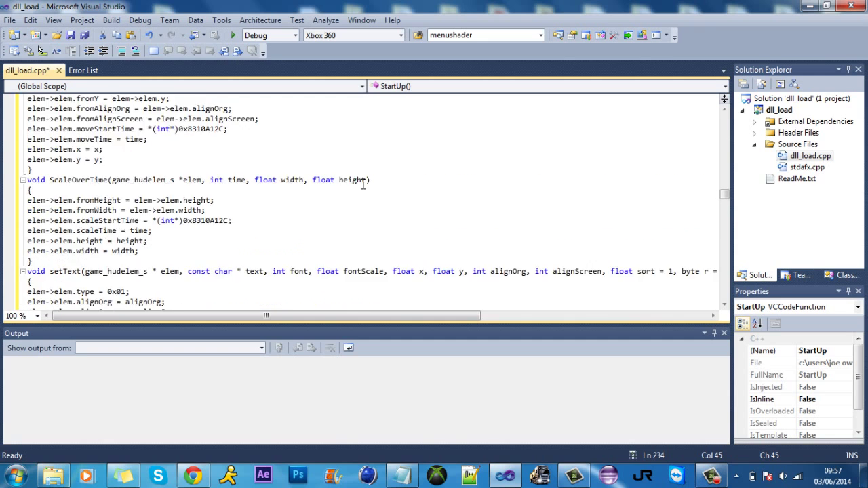
{"action": "scroll", "scroll_direction": "up", "scroll_amount": 3}
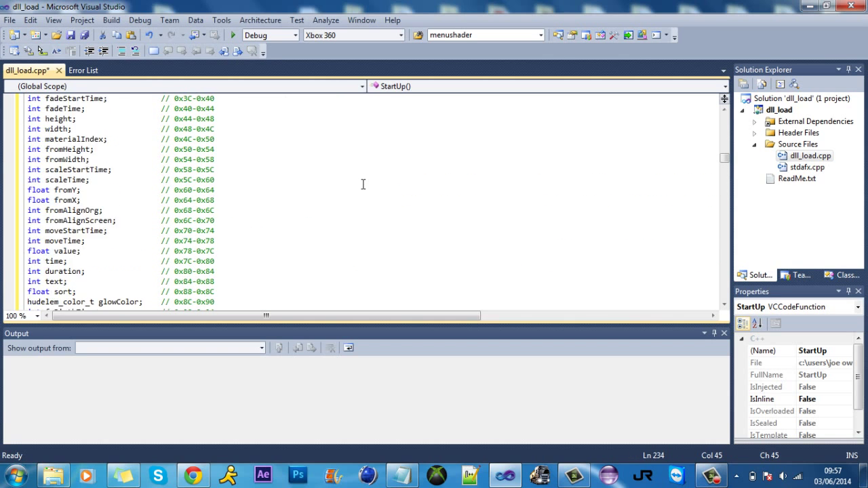
{"action": "scroll", "scroll_direction": "up", "scroll_amount": 3}
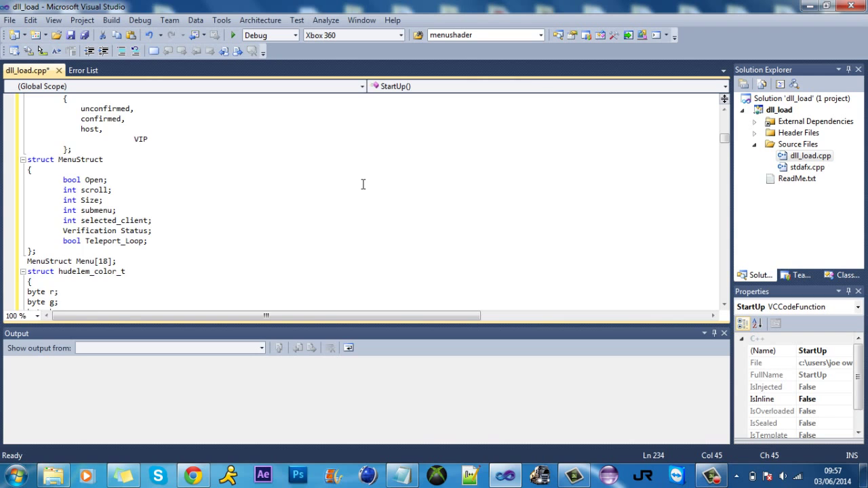
{"action": "scroll", "scroll_direction": "up", "scroll_amount": 3}
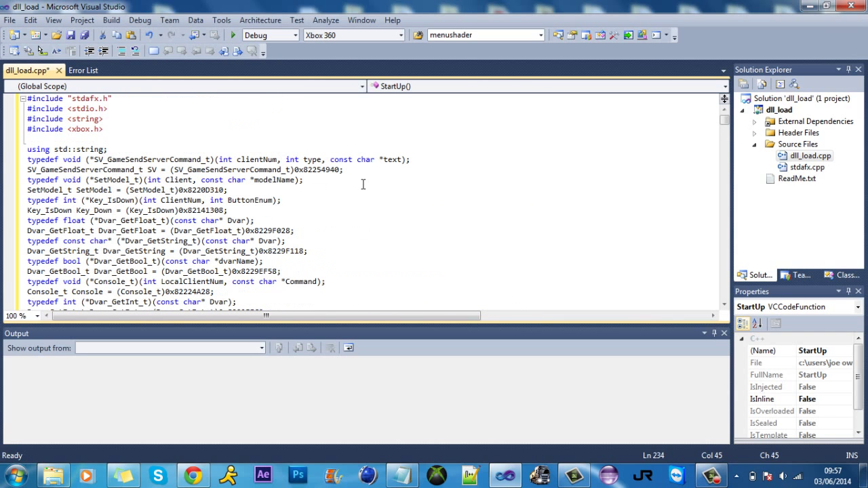